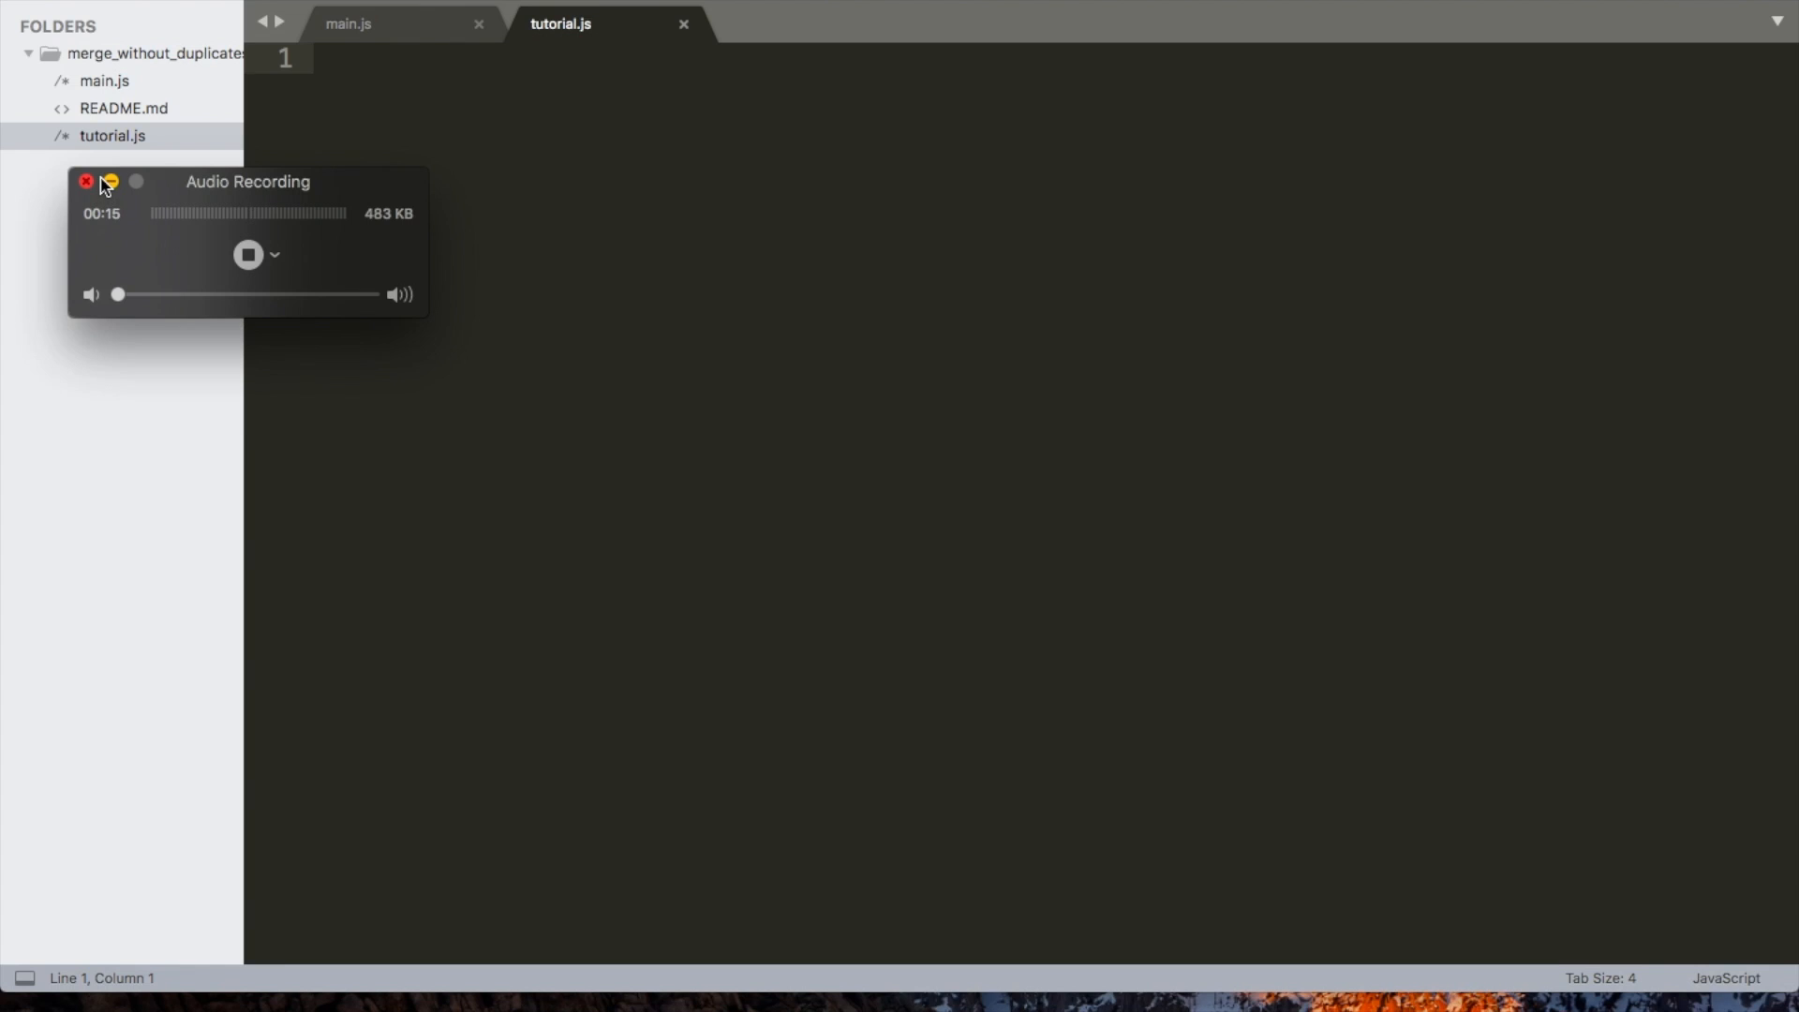
Declare function mergeArr(arrA, arrB) at the top of tutorial.js
{"action": "type", "text": "func"}
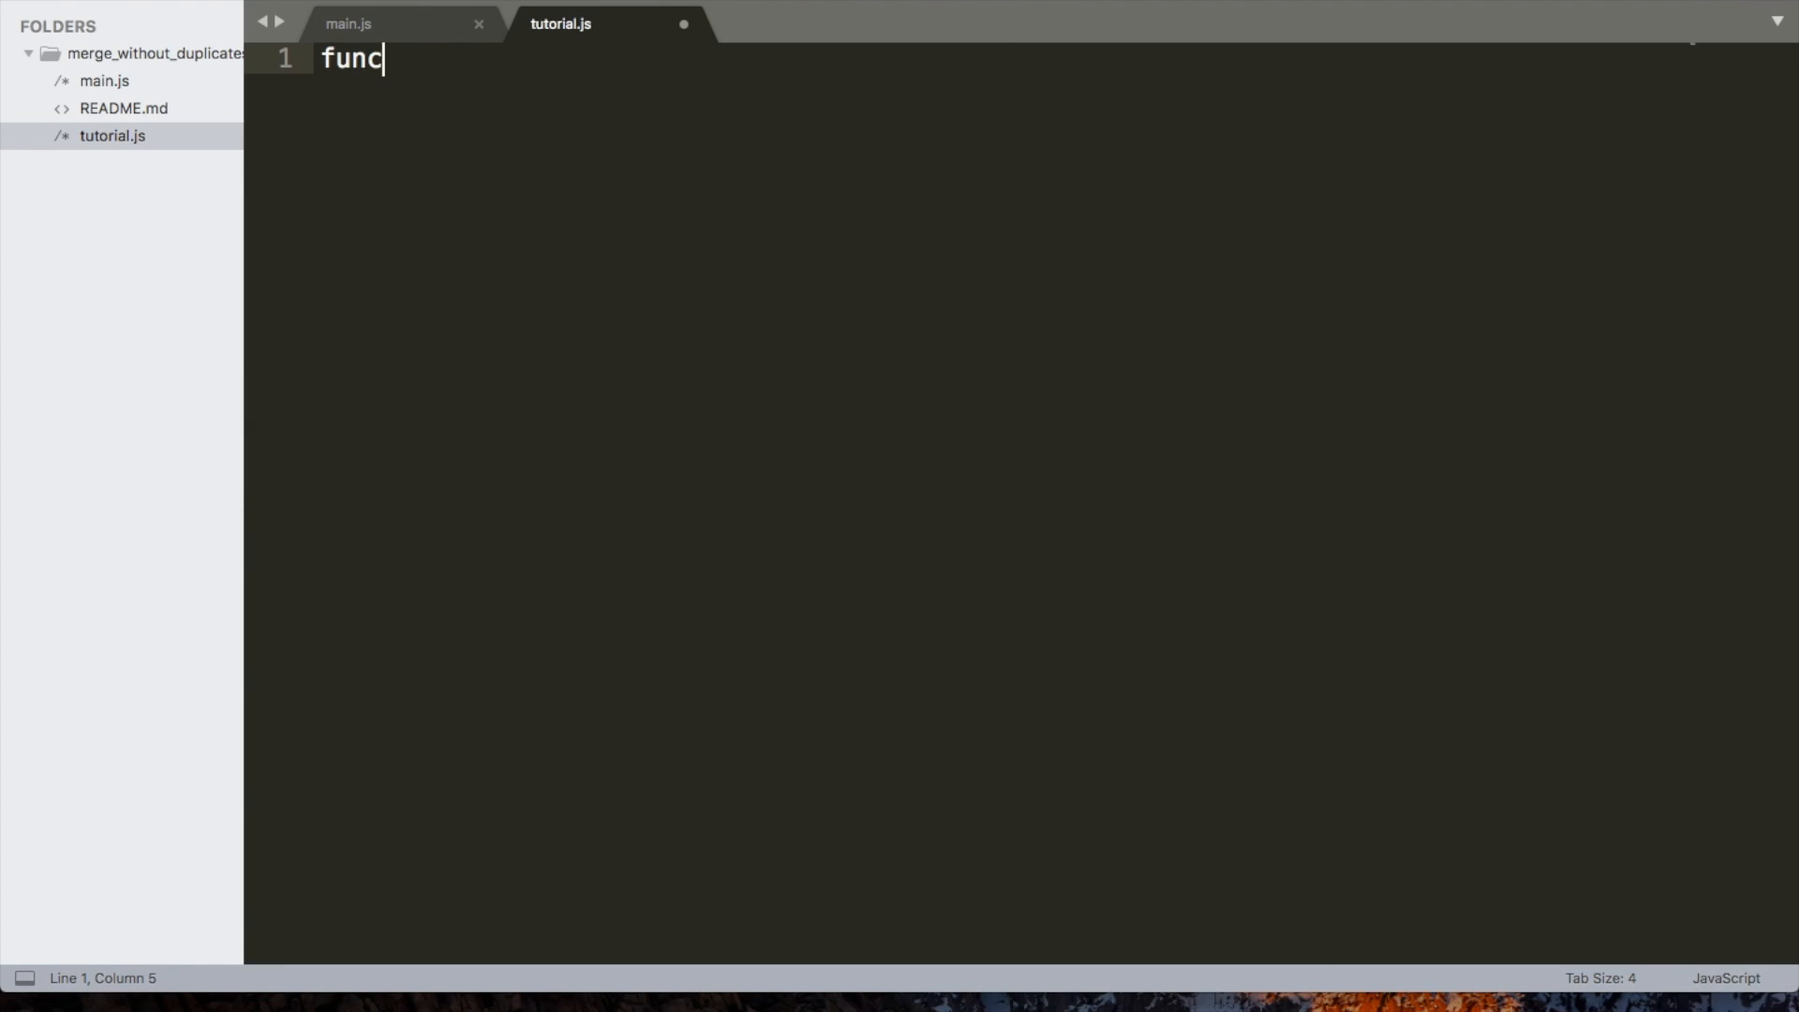
{"action": "type", "text": "tion mer"}
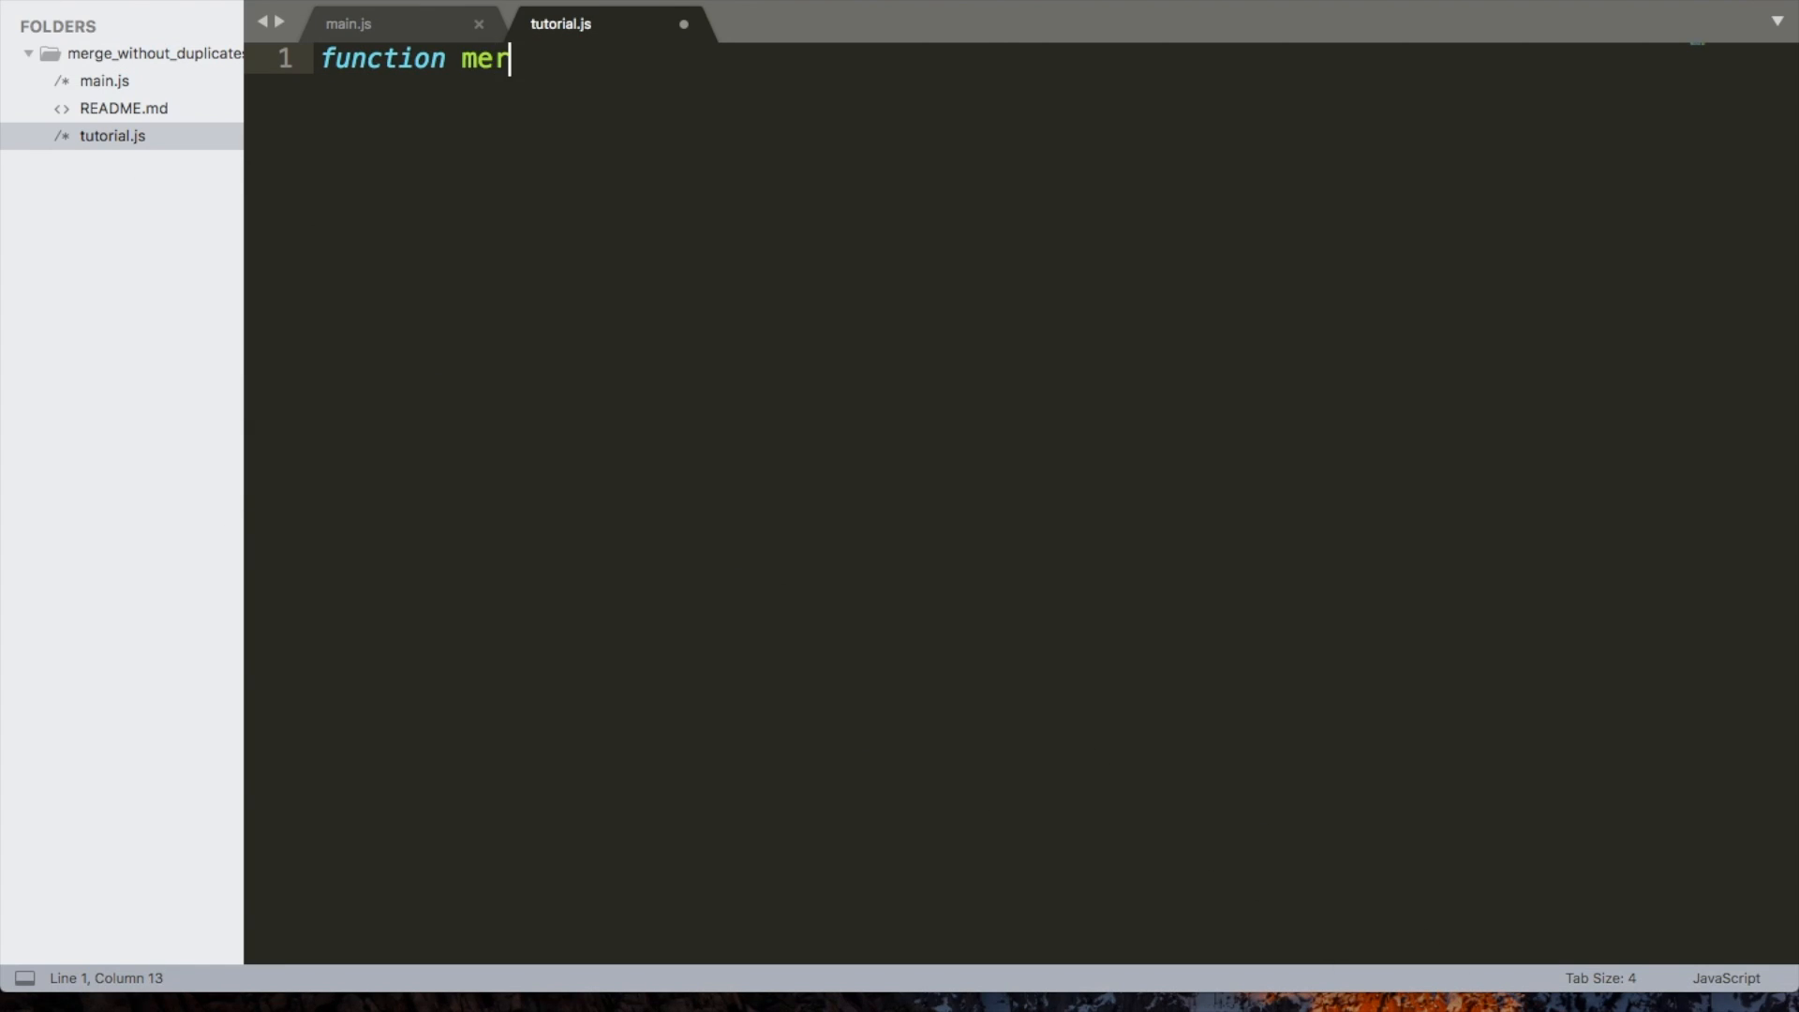
{"action": "type", "text": "geArr("}
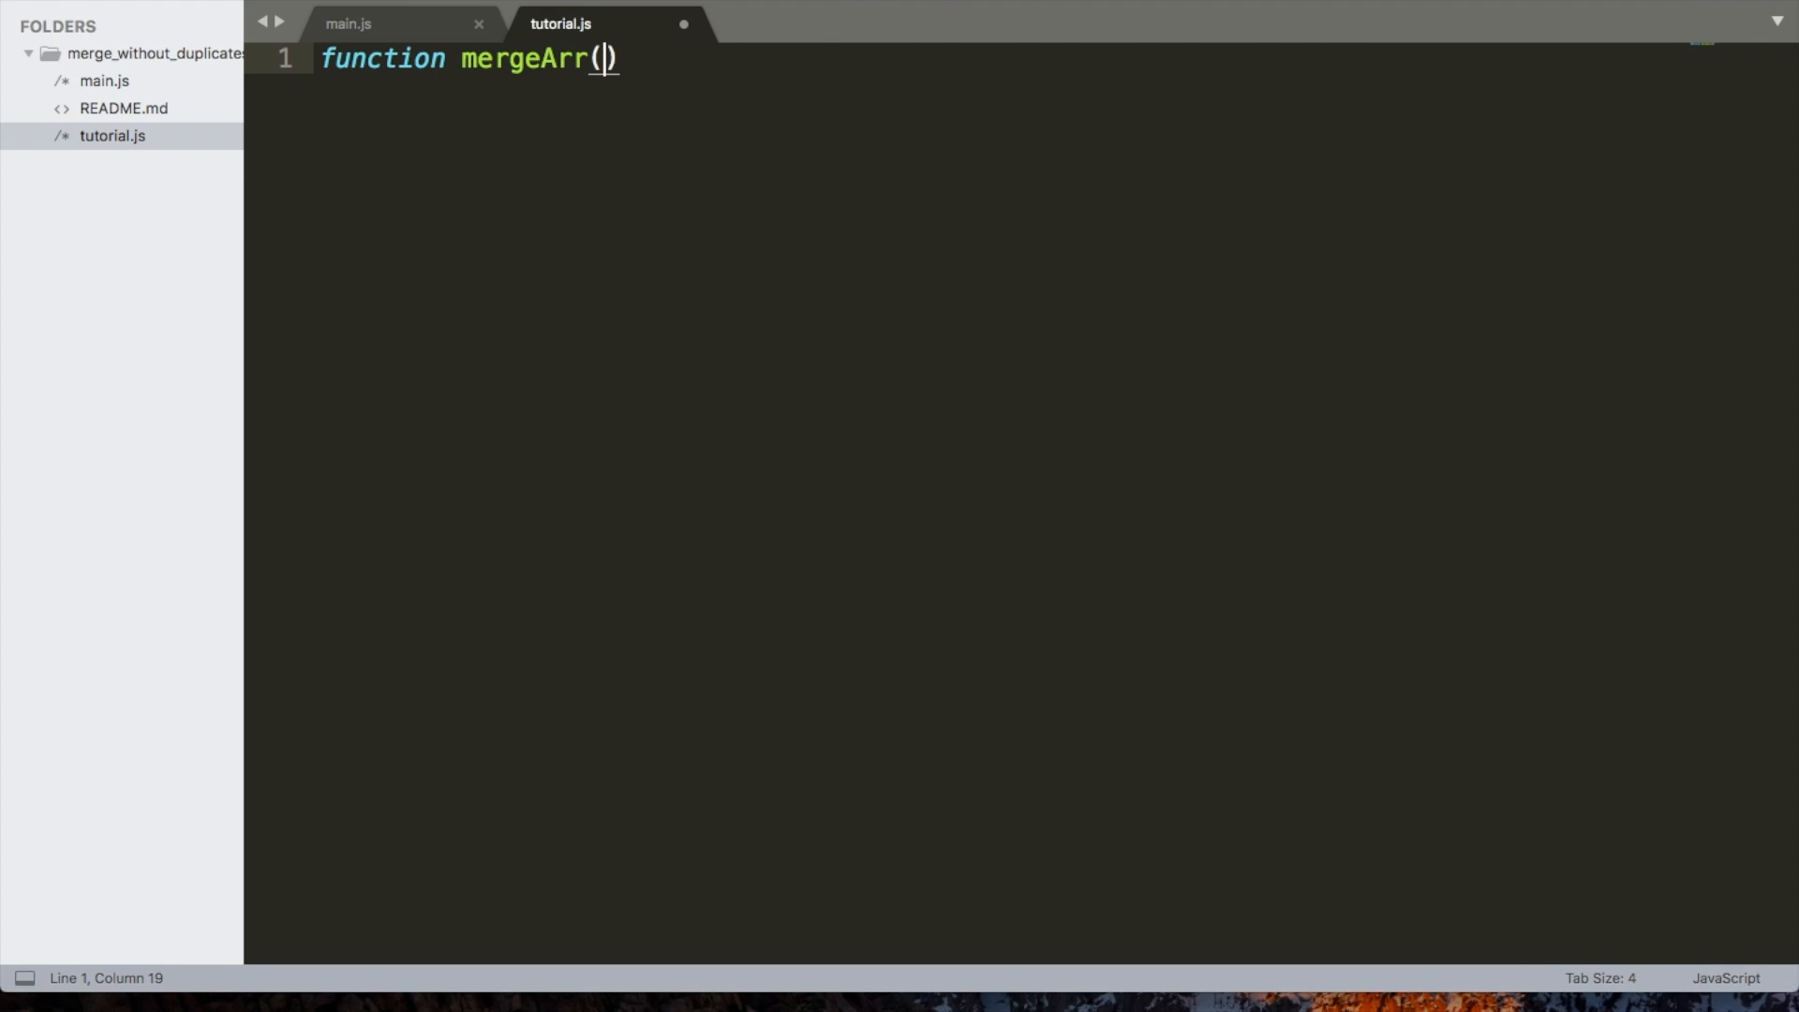
{"action": "type", "text": "arrA"}
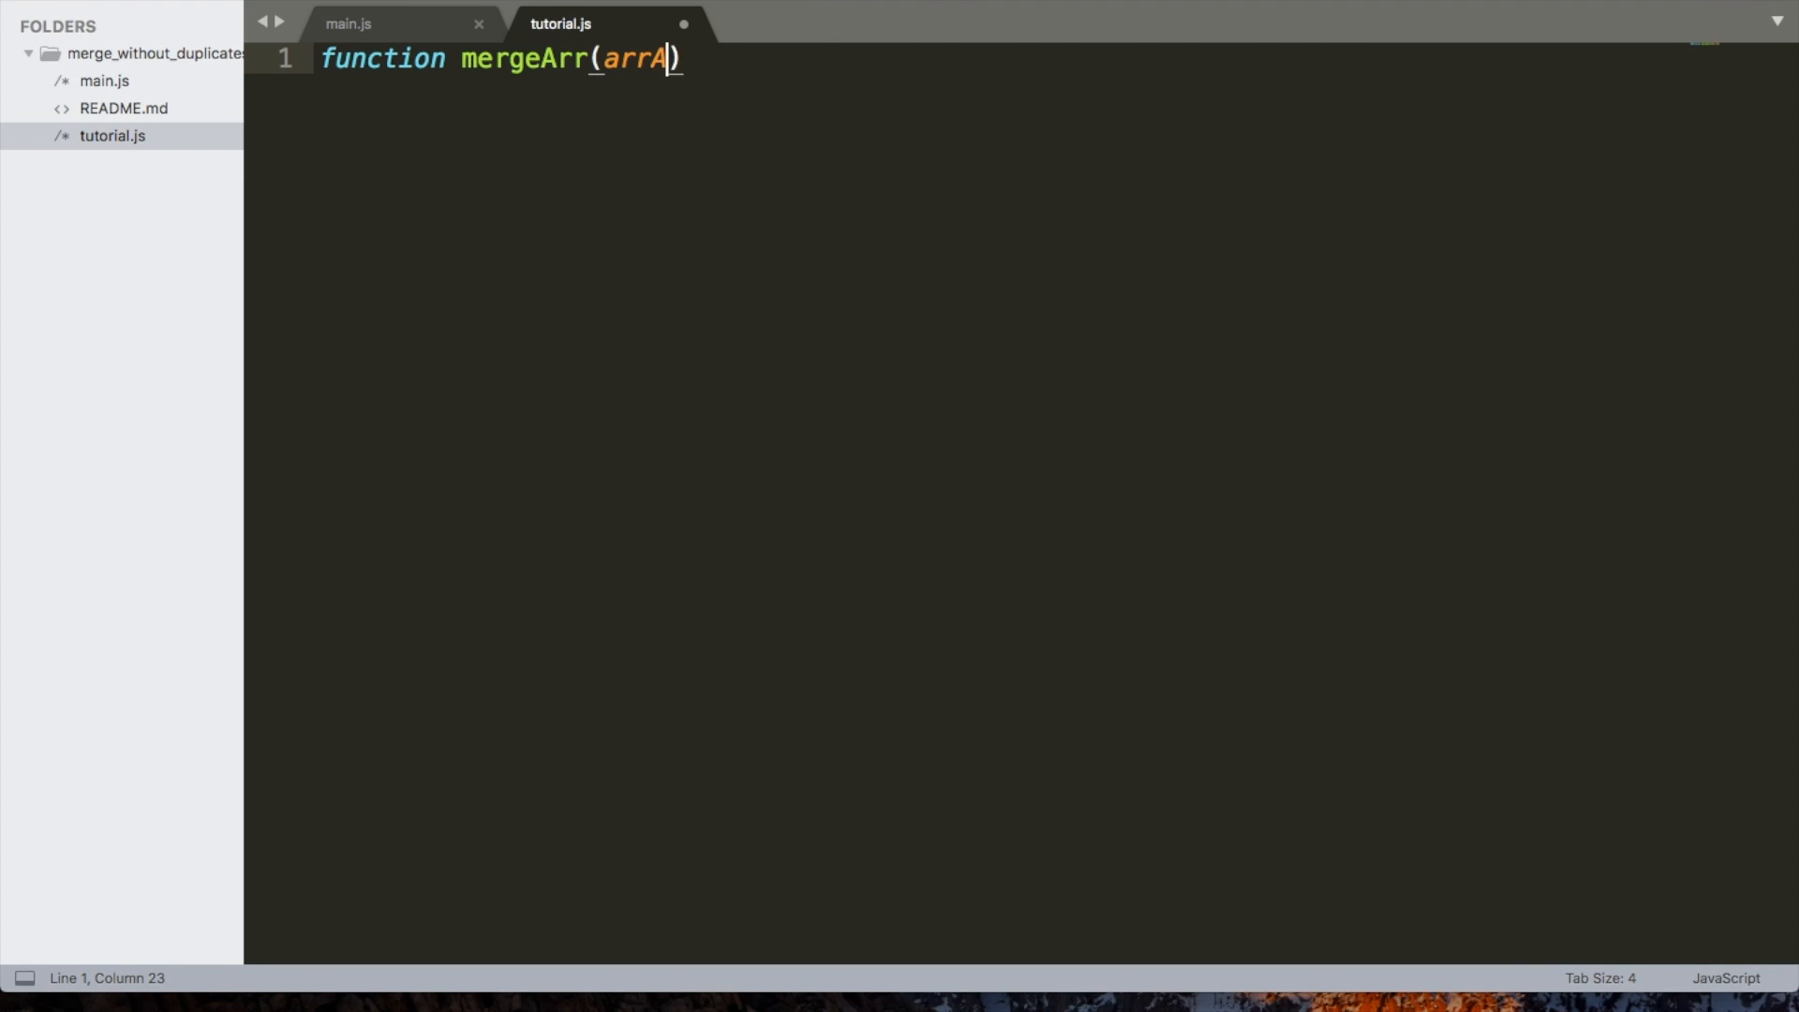
{"action": "type", "text": ",arr"}
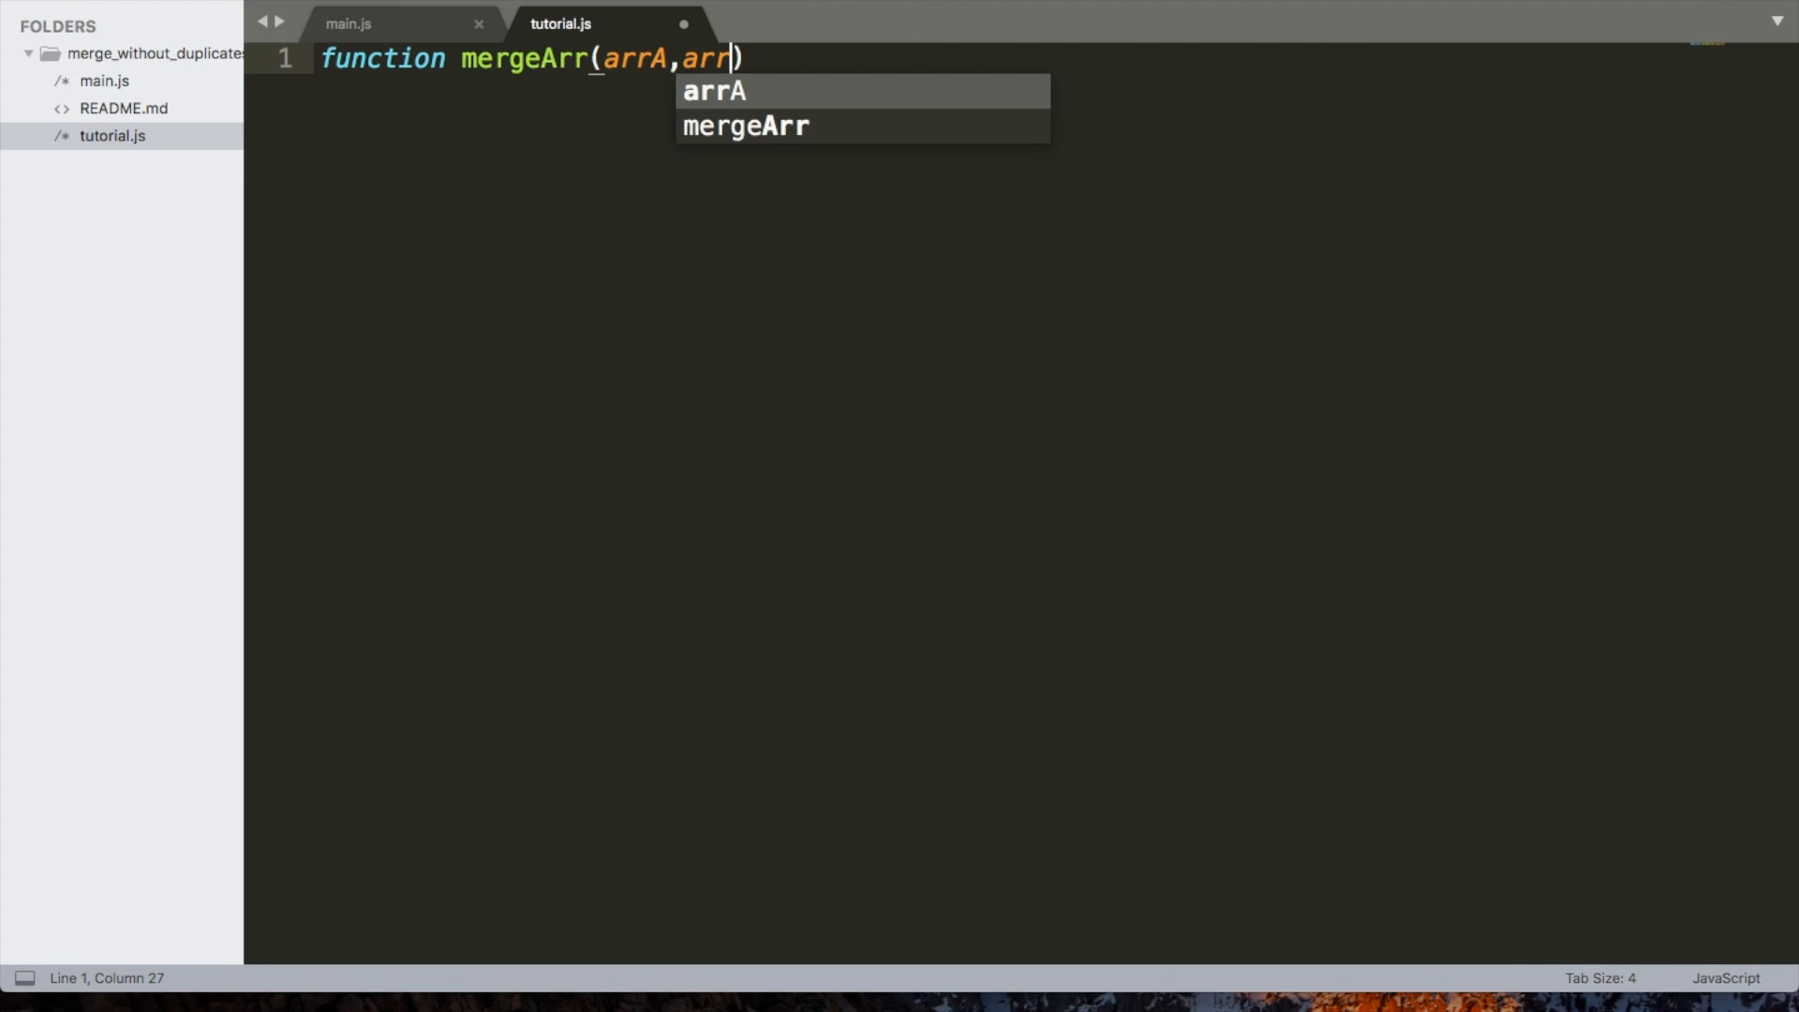
{"action": "type", "text": "B"}
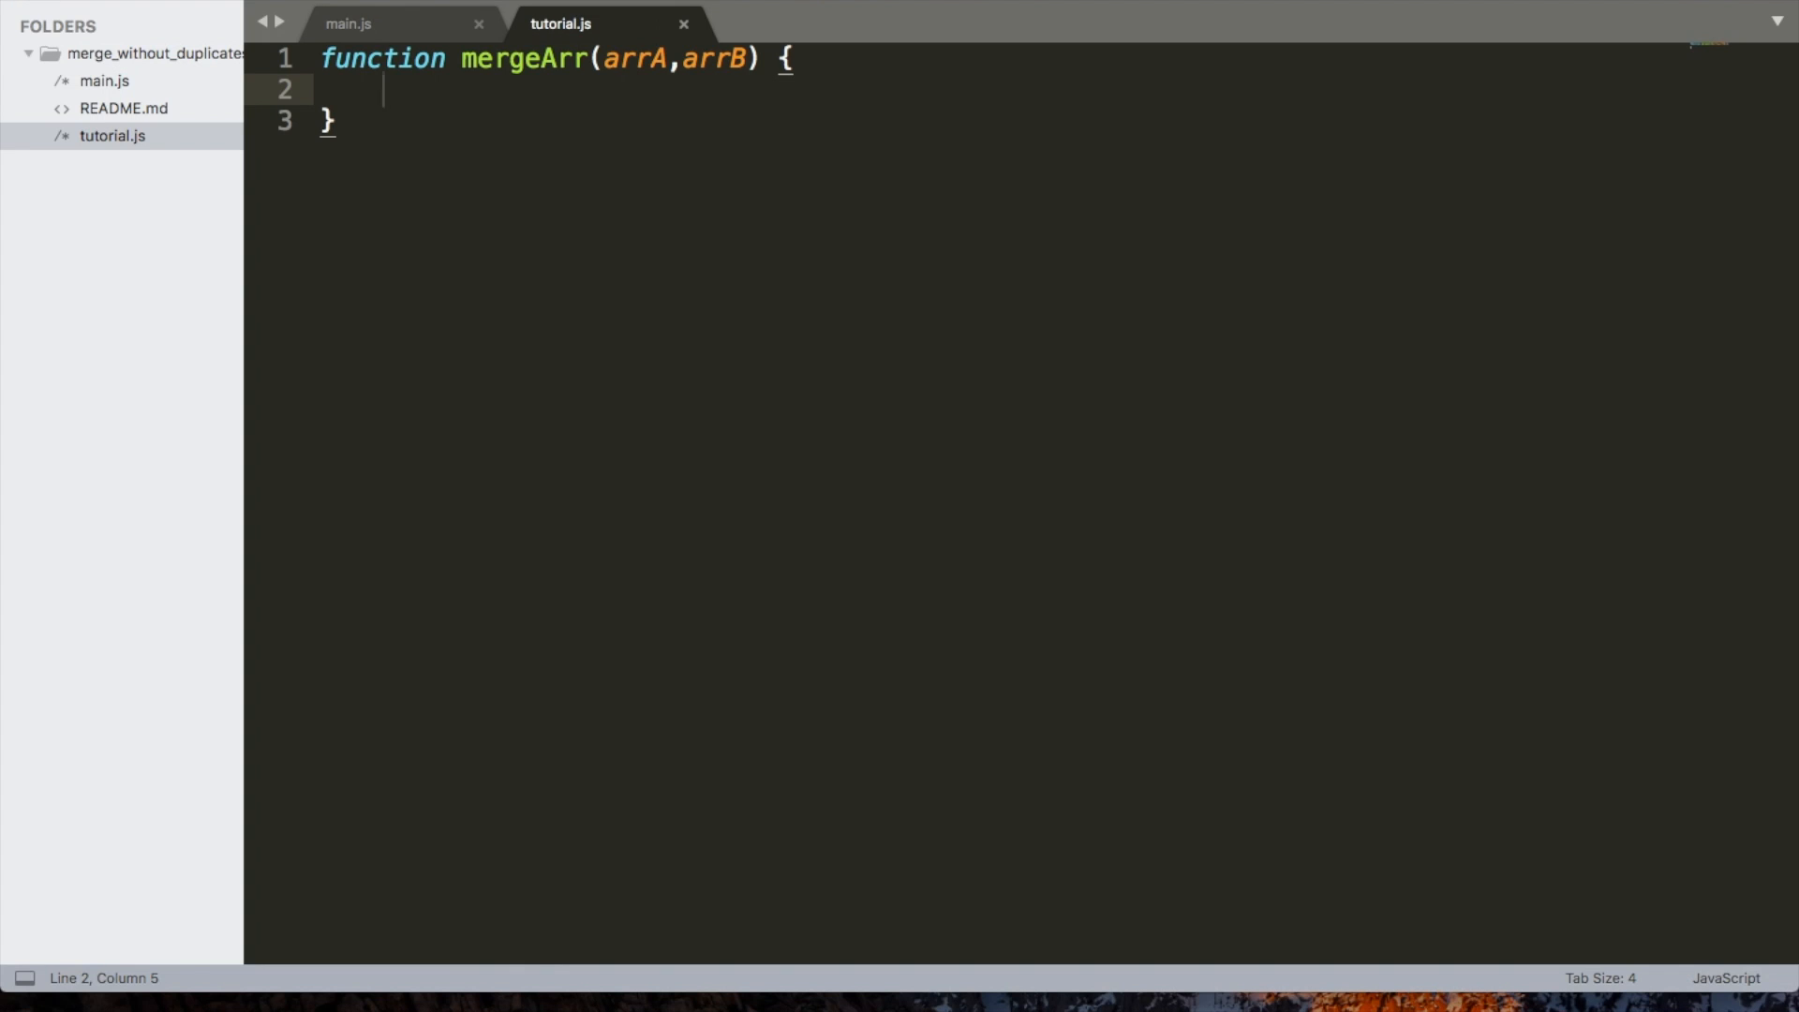
Declare let uniqueVals = {} as the first line of mergeArr
{"action": "type", "text": "uniq"}
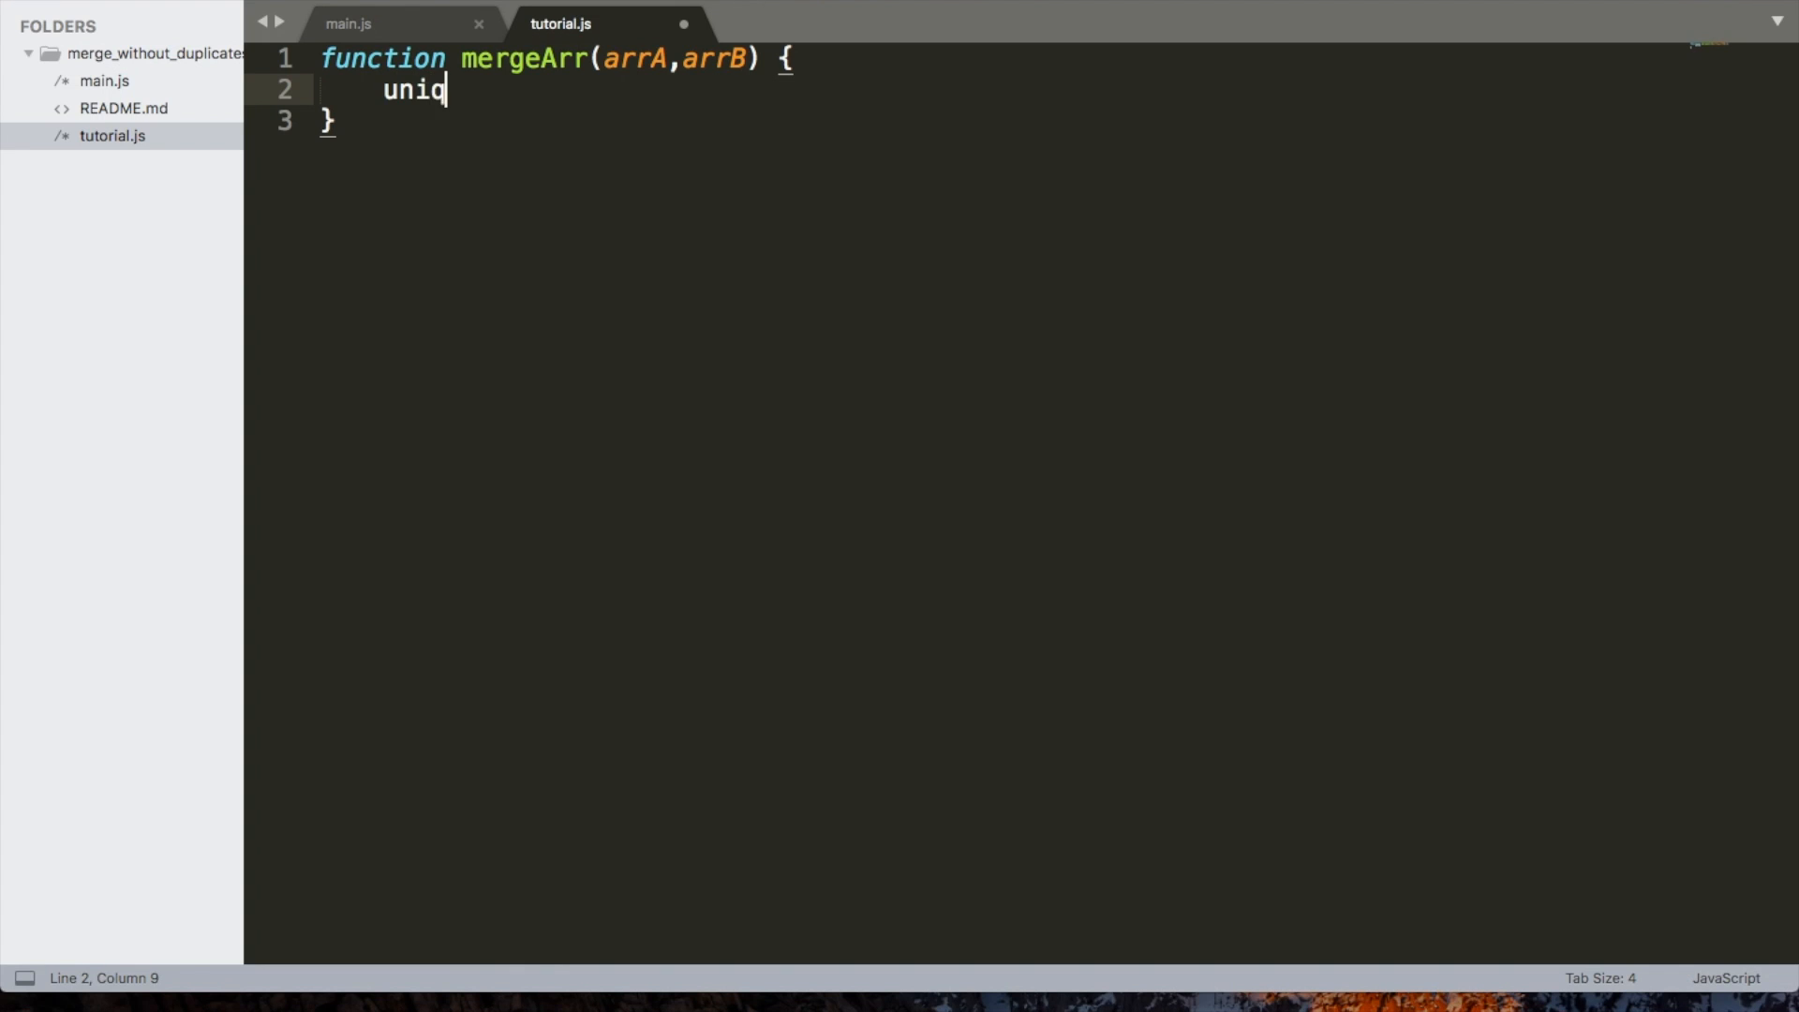
{"action": "key", "text": "BackSpace"}
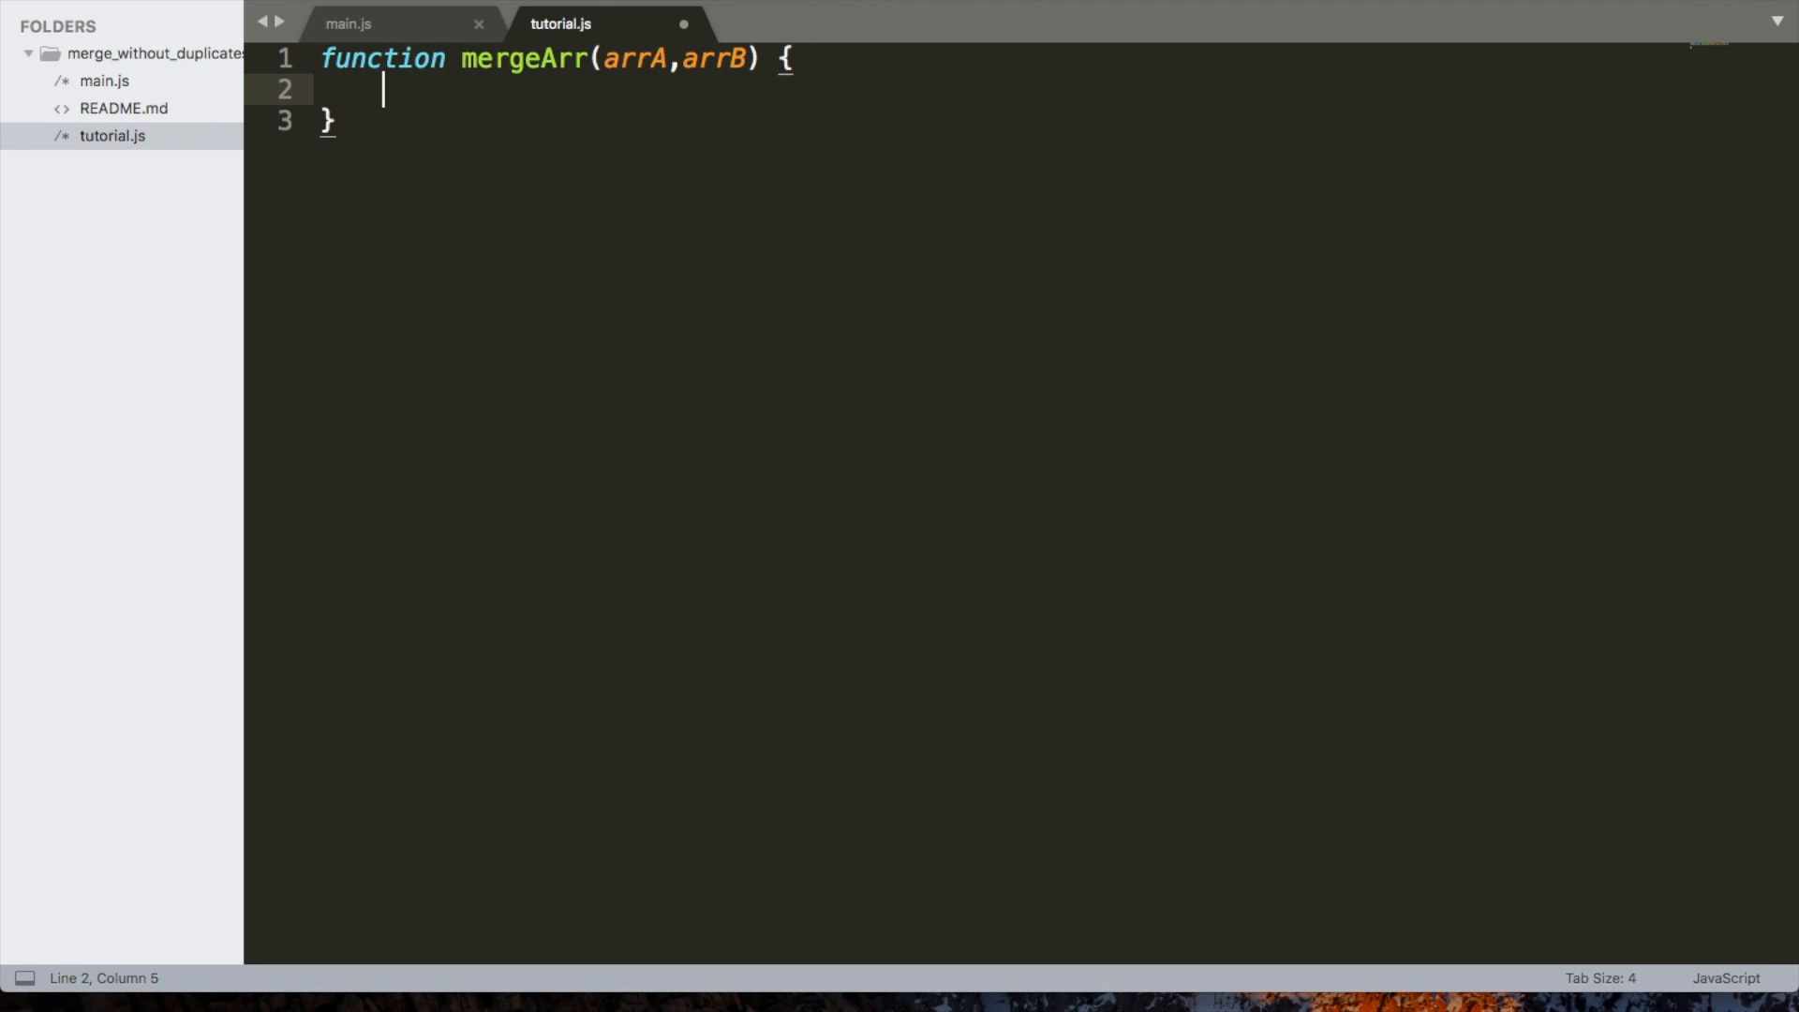
{"action": "type", "text": "let uniq"}
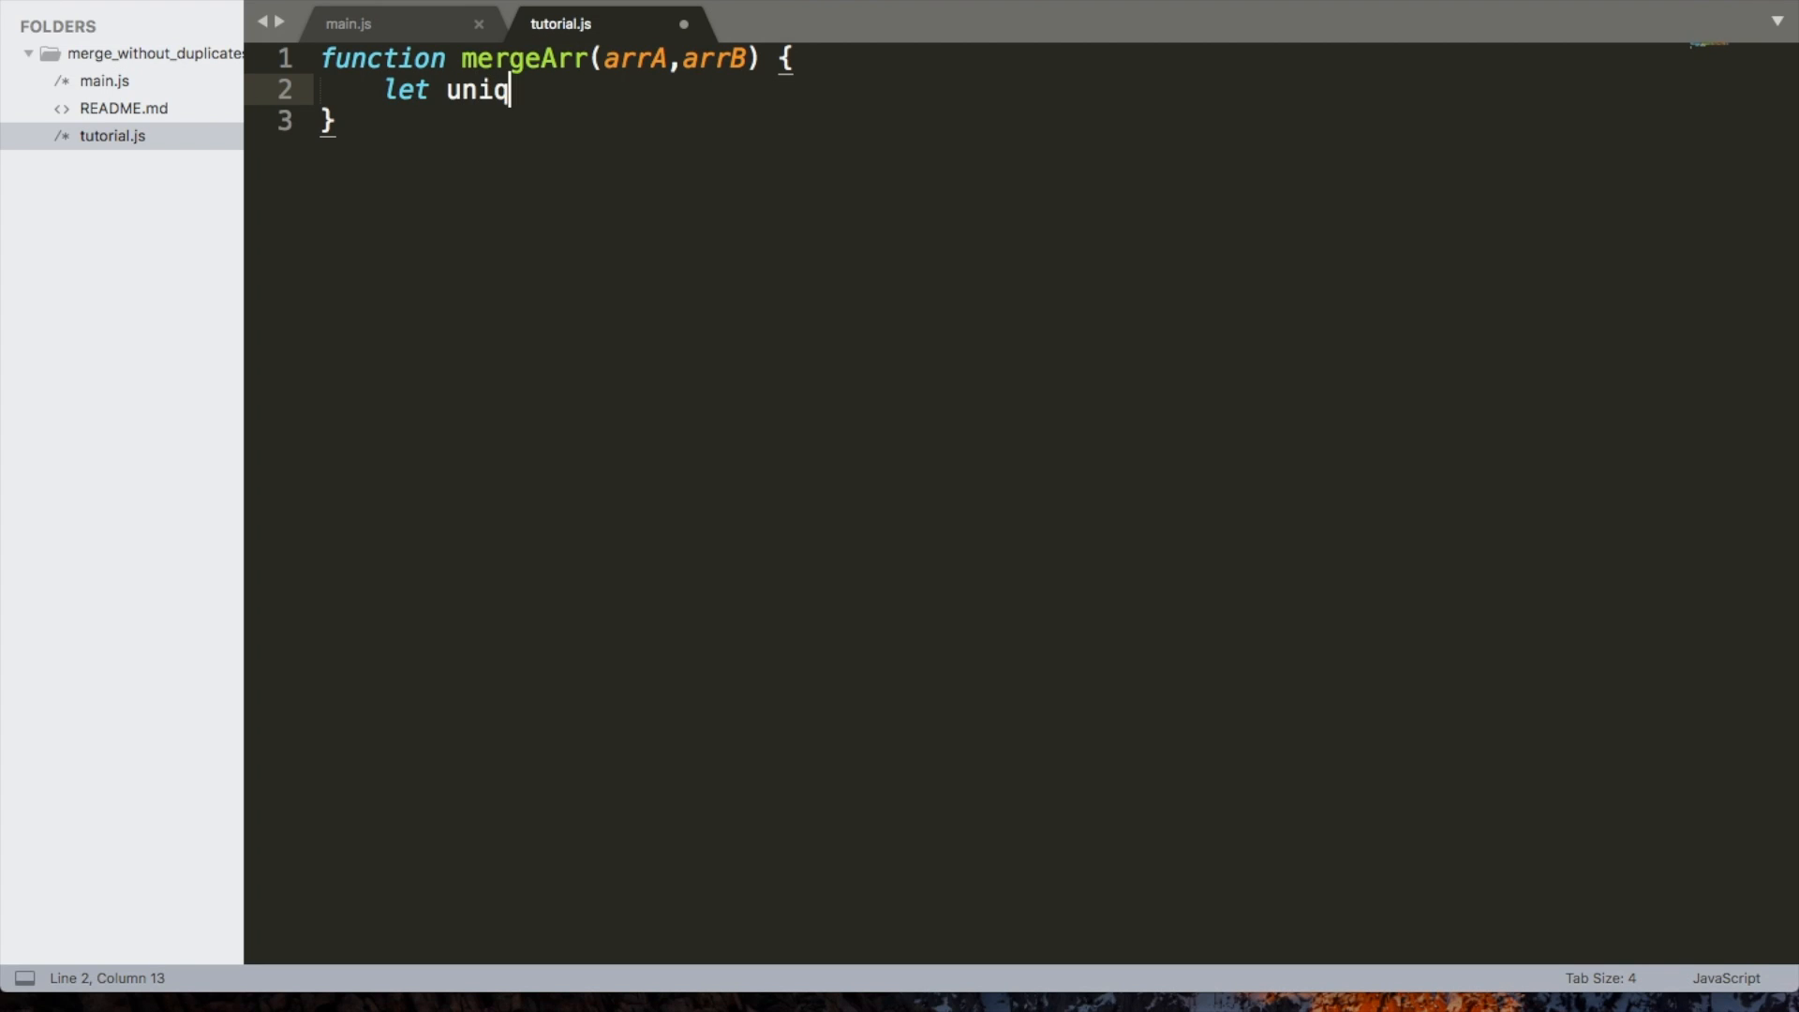
{"action": "type", "text": "ueVals = {};"}
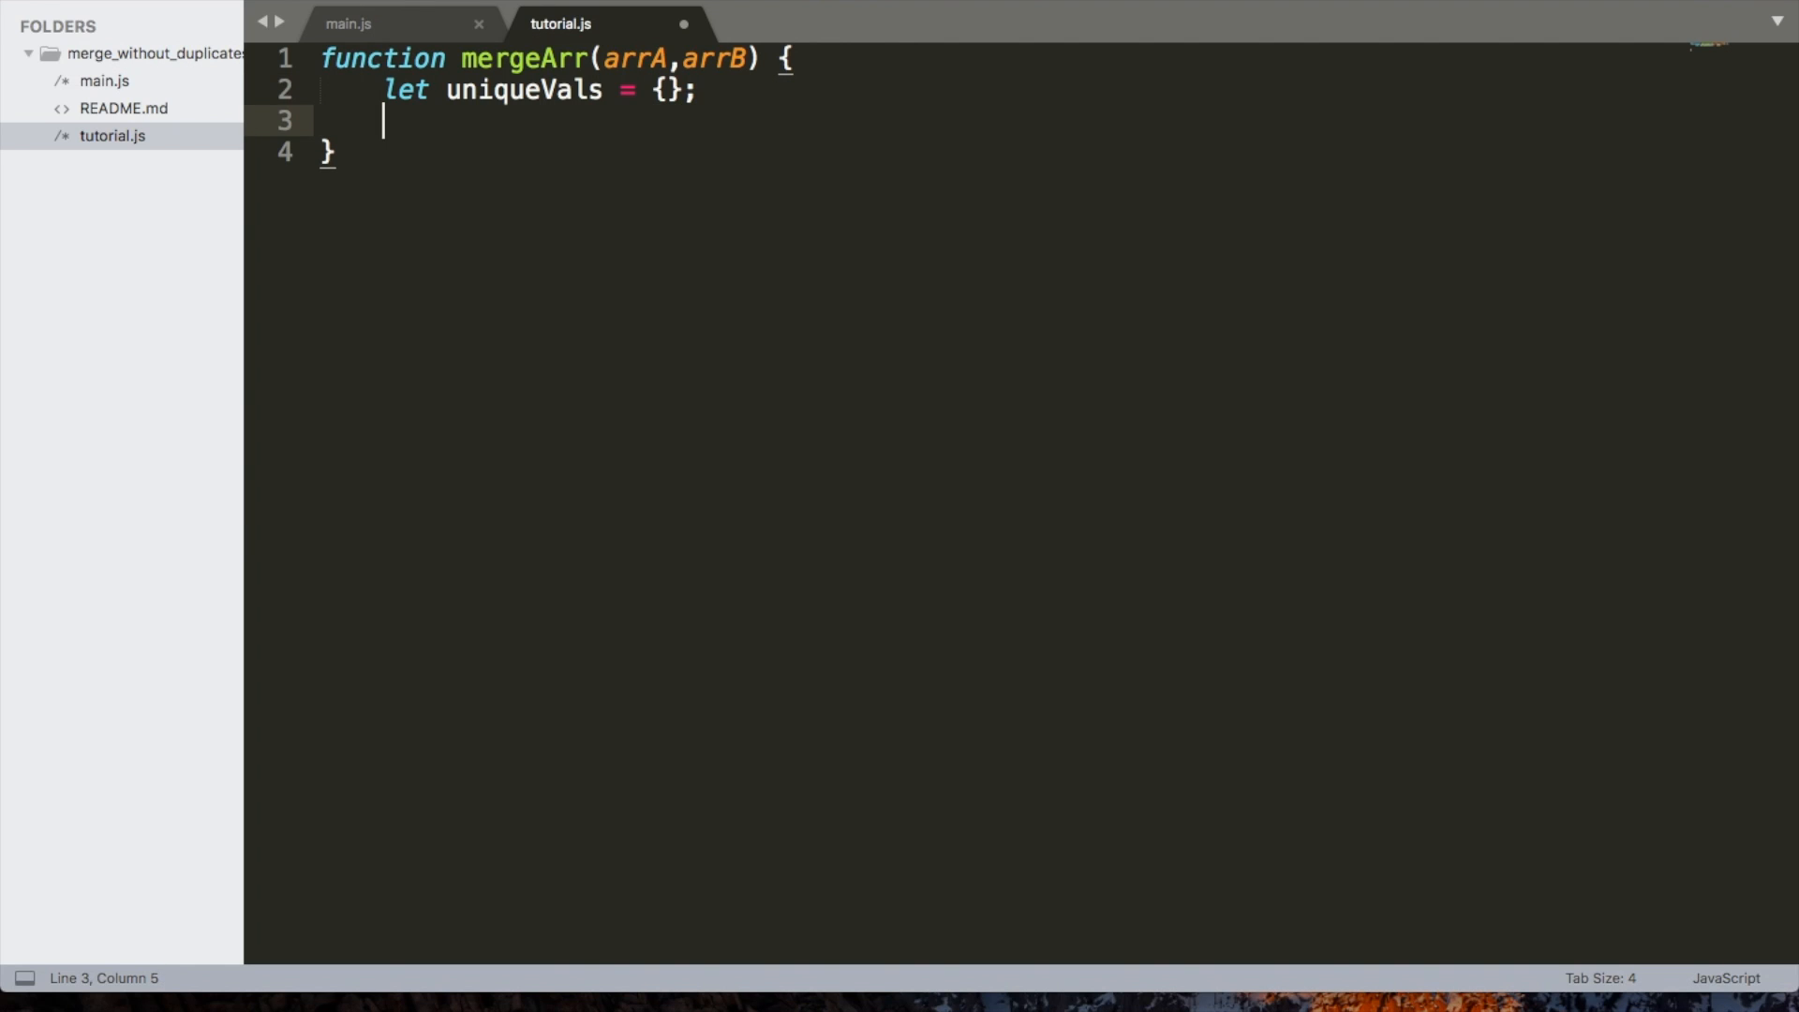
Map over arrA with a callback setting uniqueVals[element] = true
{"action": "type", "text": "arrA"}
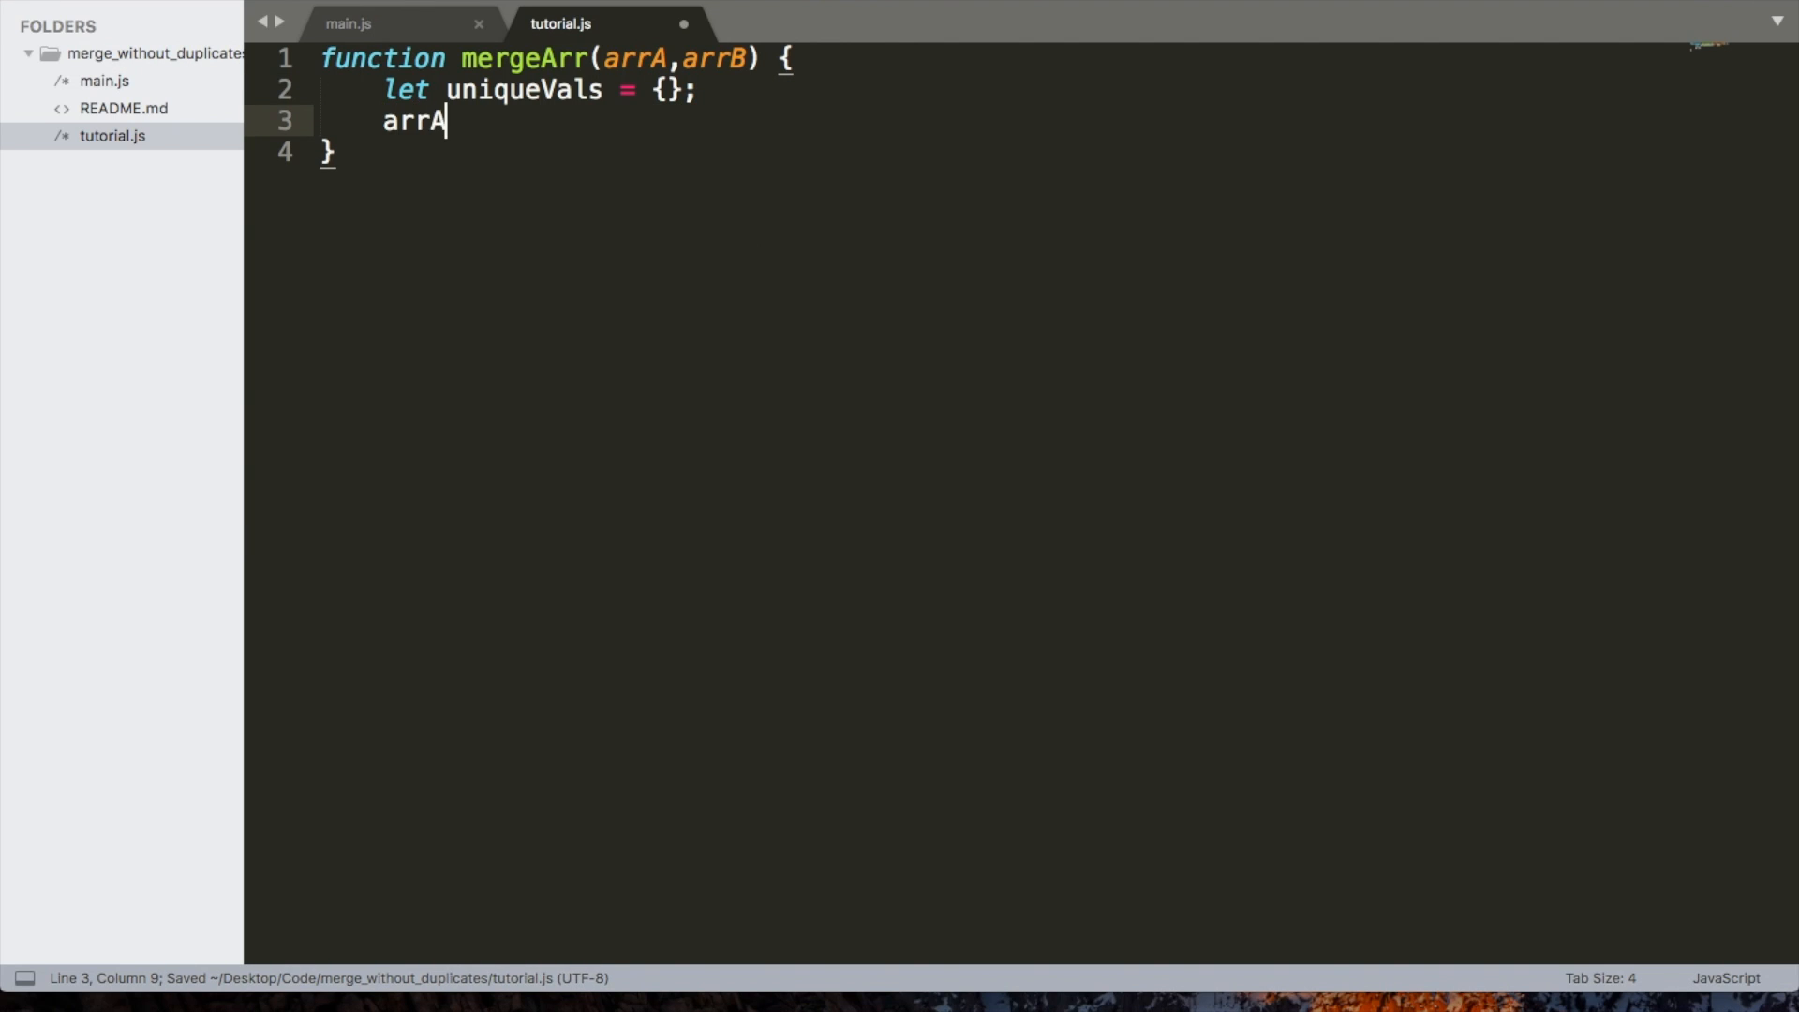
{"action": "type", "text": ".map"}
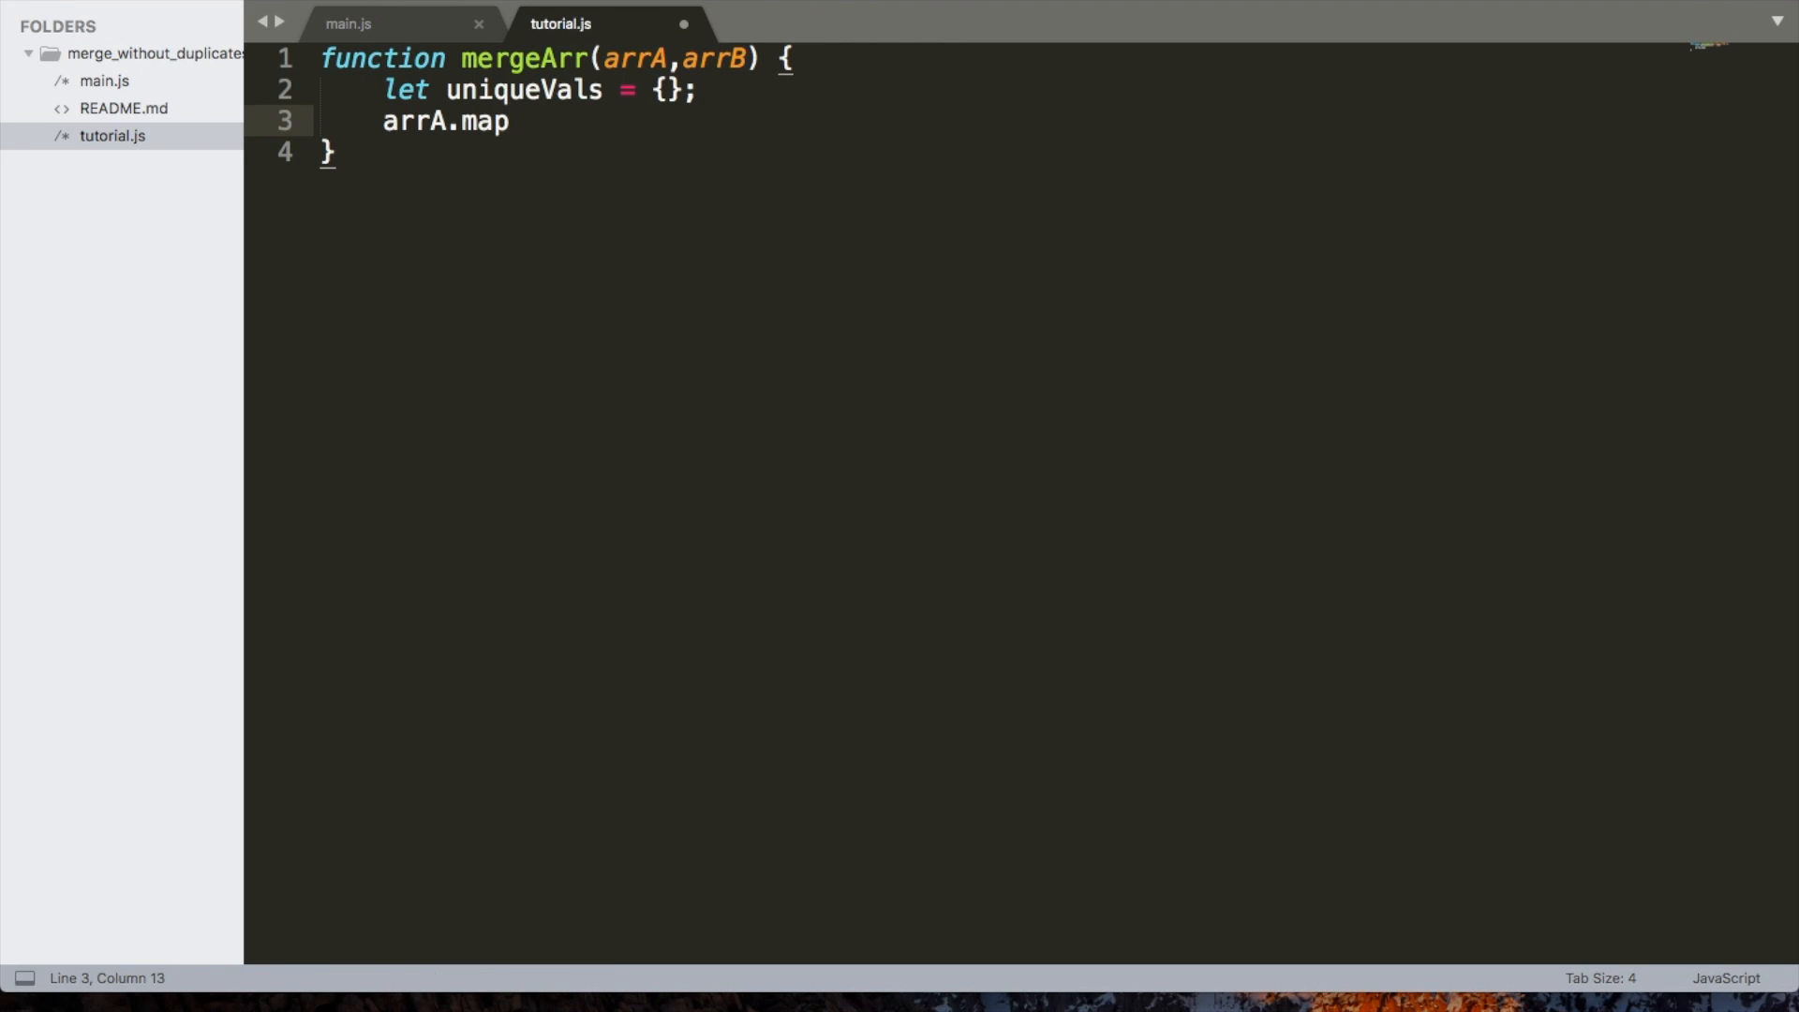
{"action": "type", "text": "(functo"}
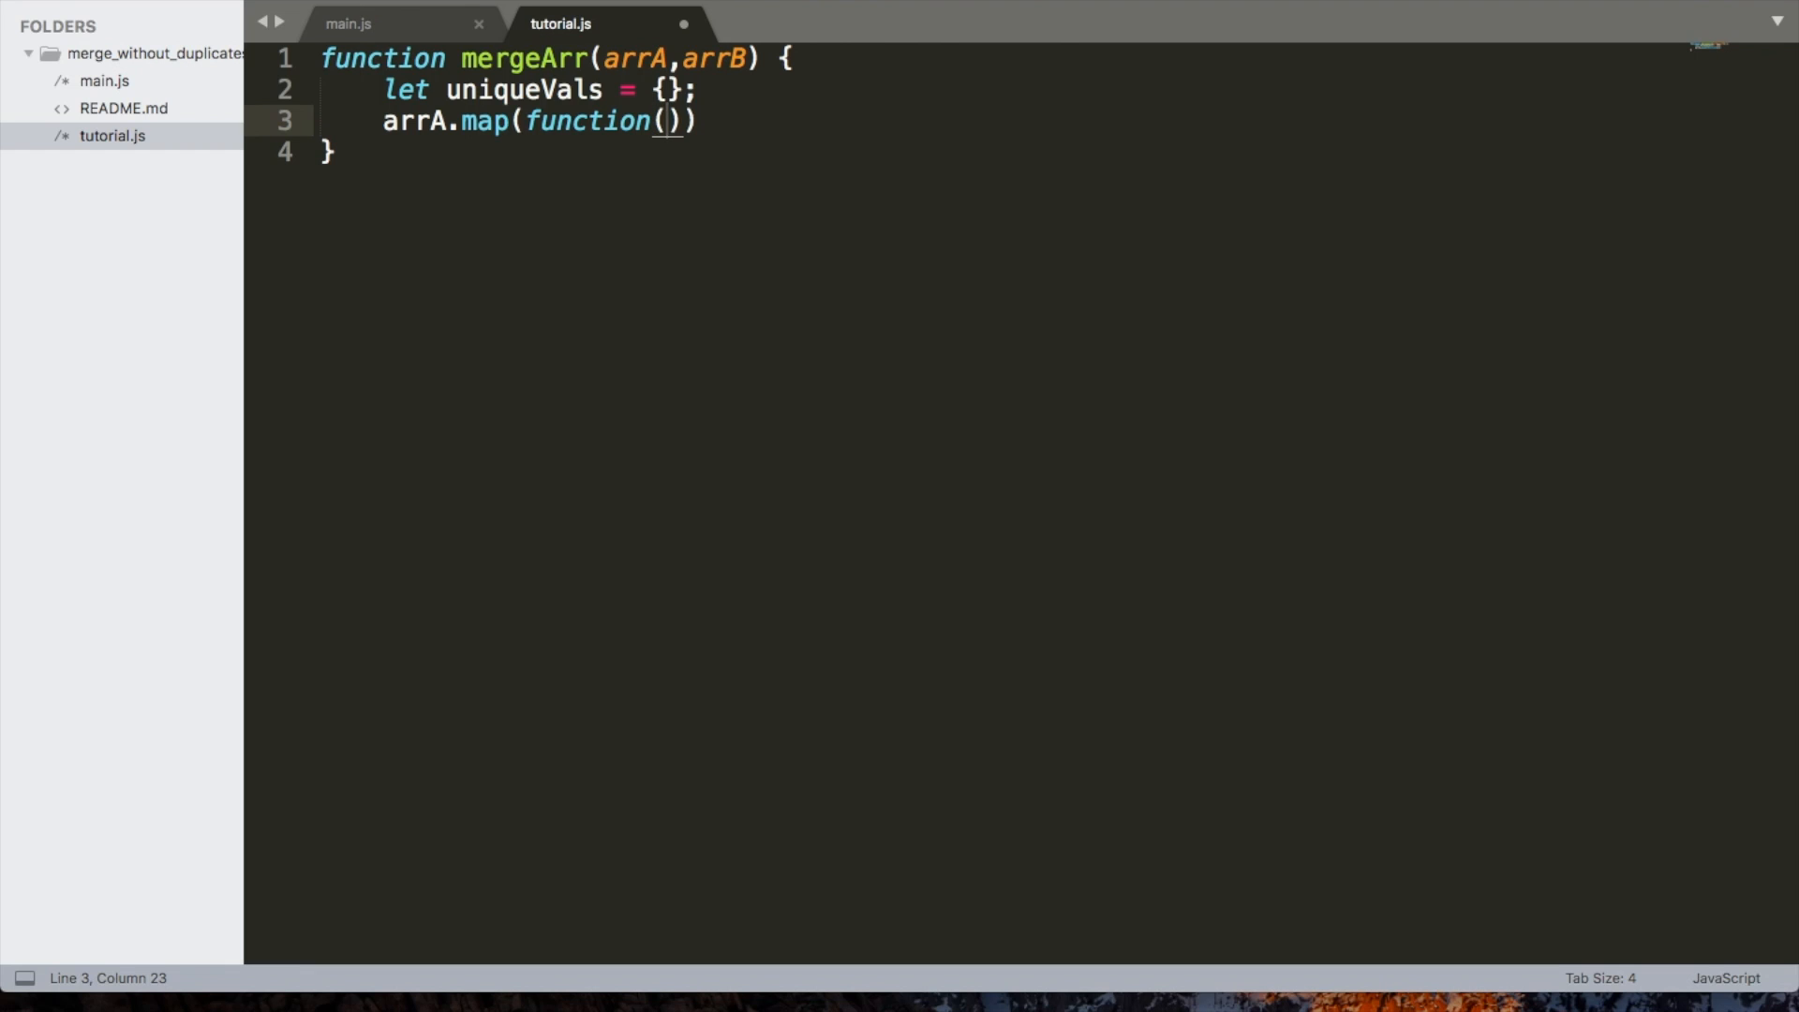
{"action": "type", "text": "element){"}
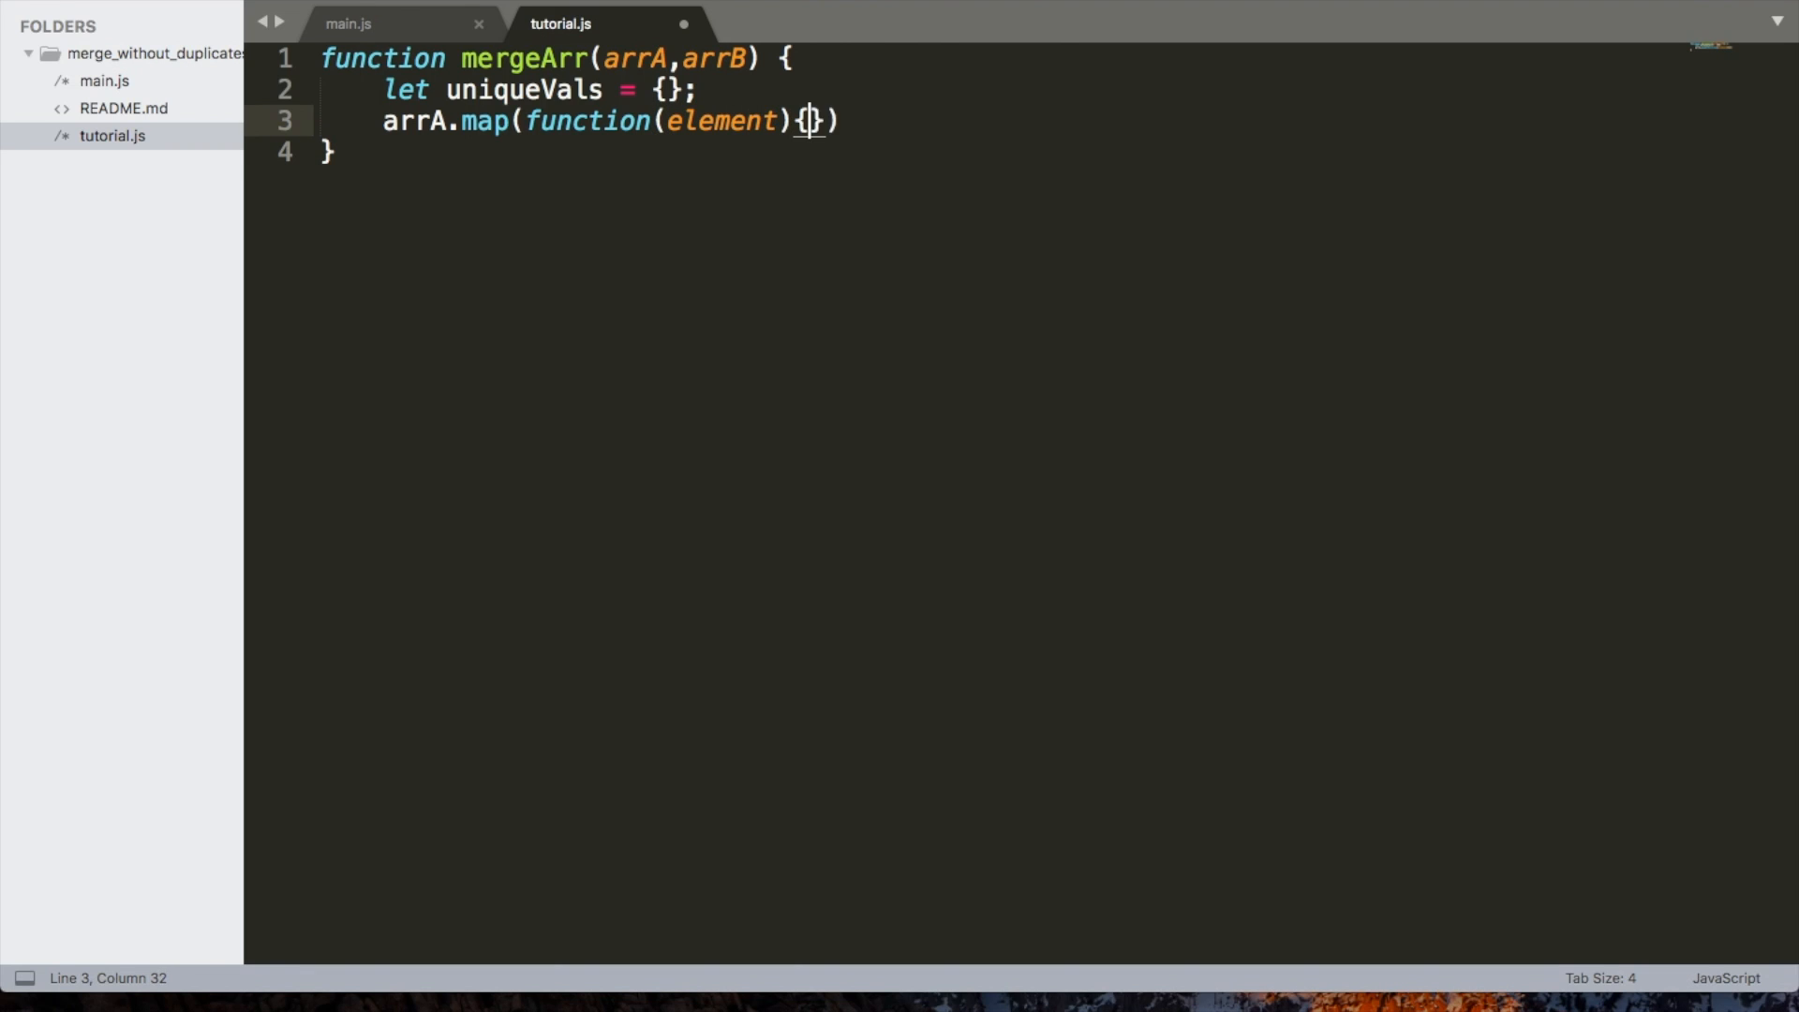
{"action": "type", "text": "u"}
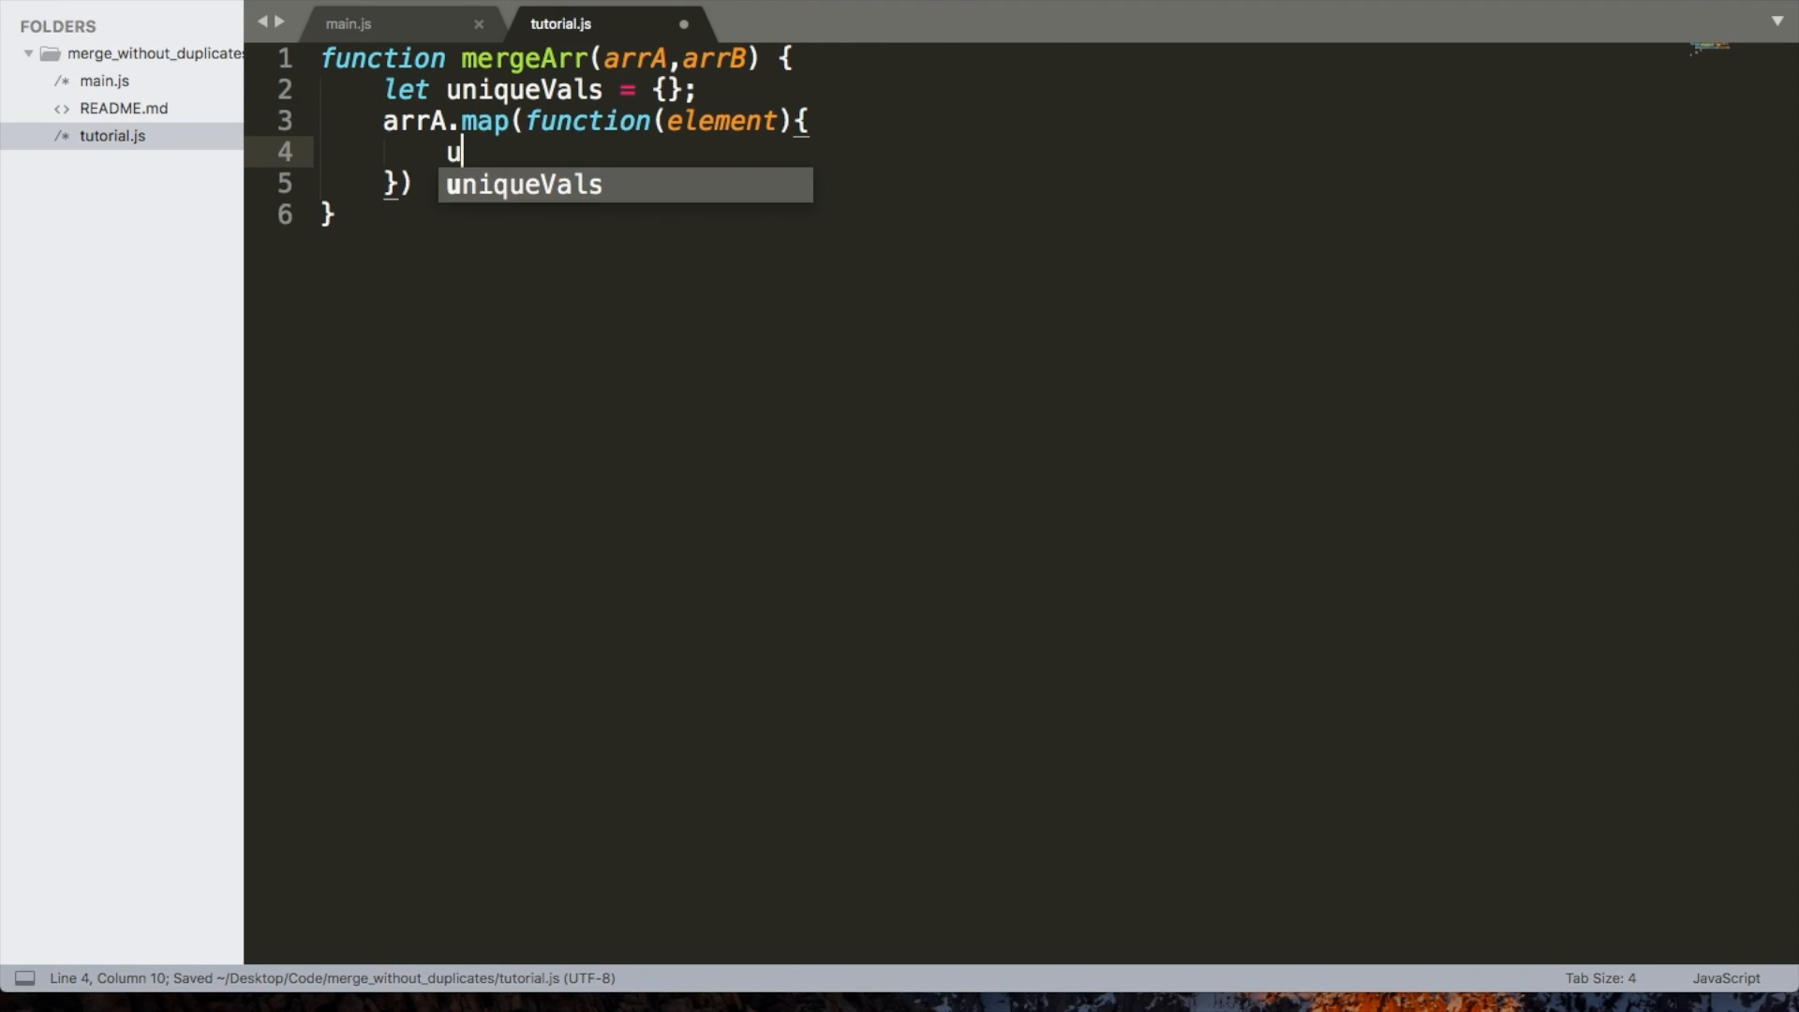
{"action": "type", "text": "niqueVals[e"}
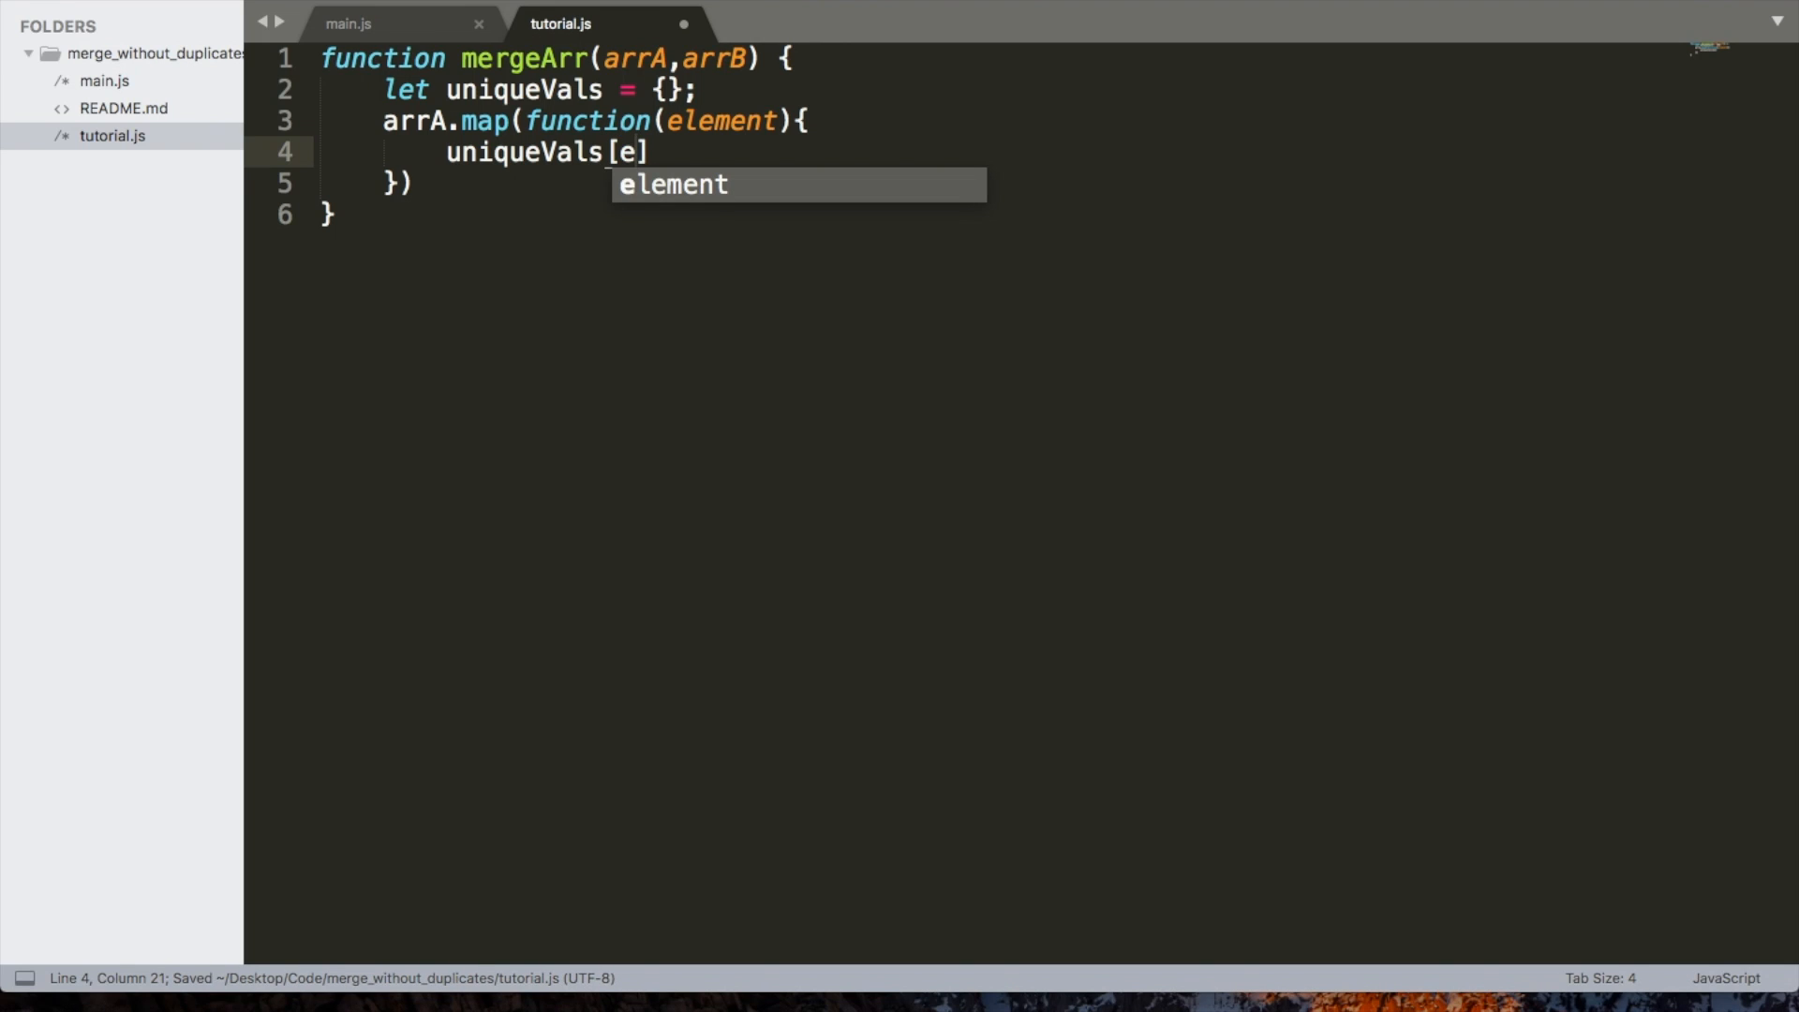
{"action": "type", "text": "lement] ="}
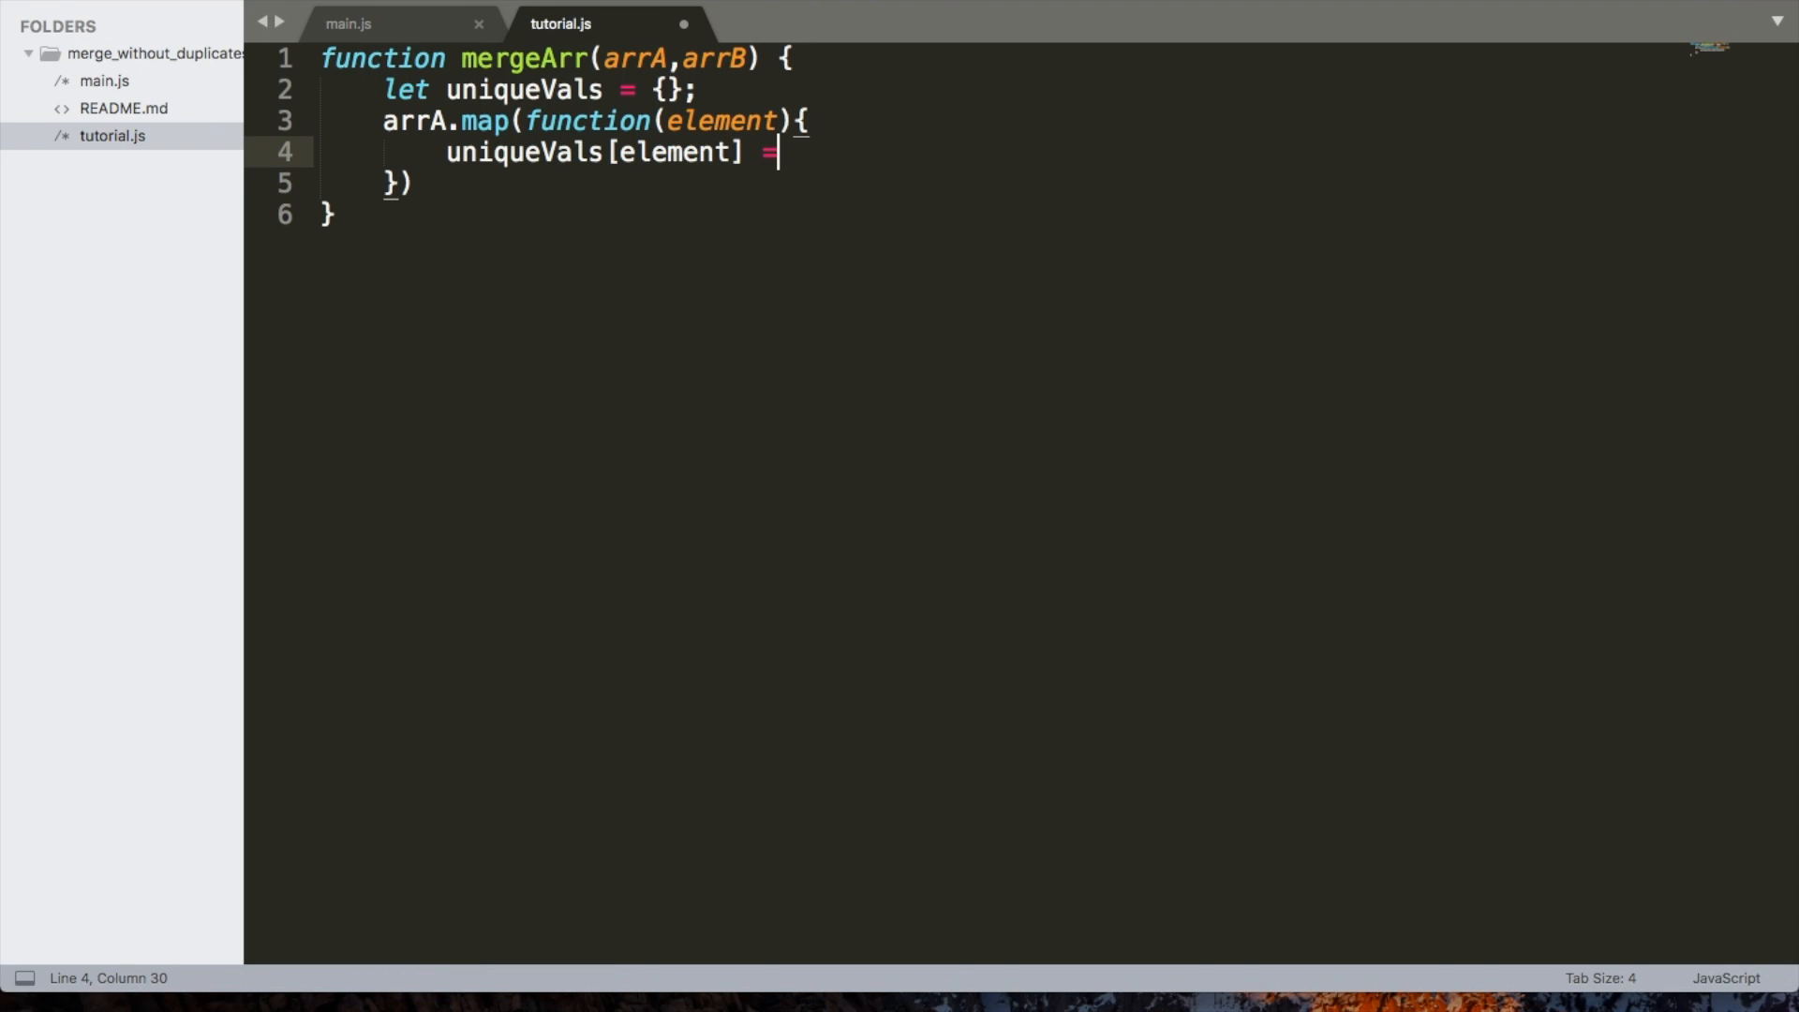
{"action": "type", "text": "true;"}
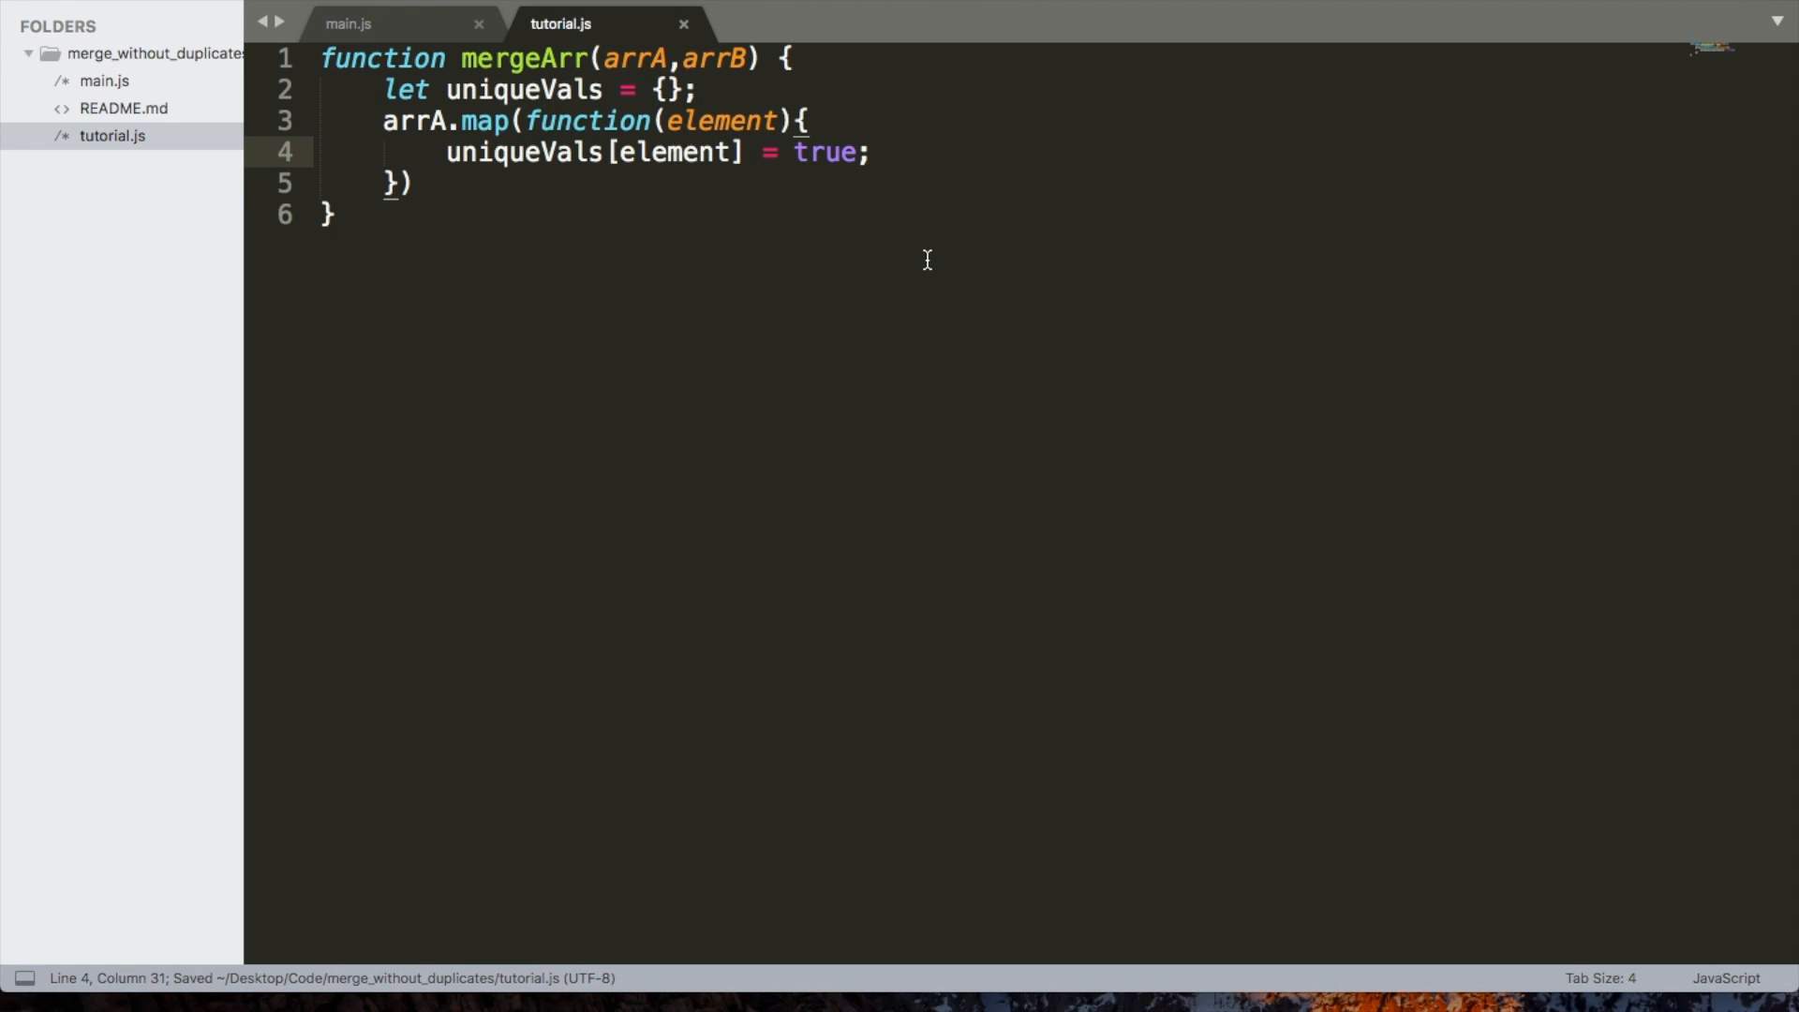
{"action": "mouse_move", "coordinate": [845, 236]}
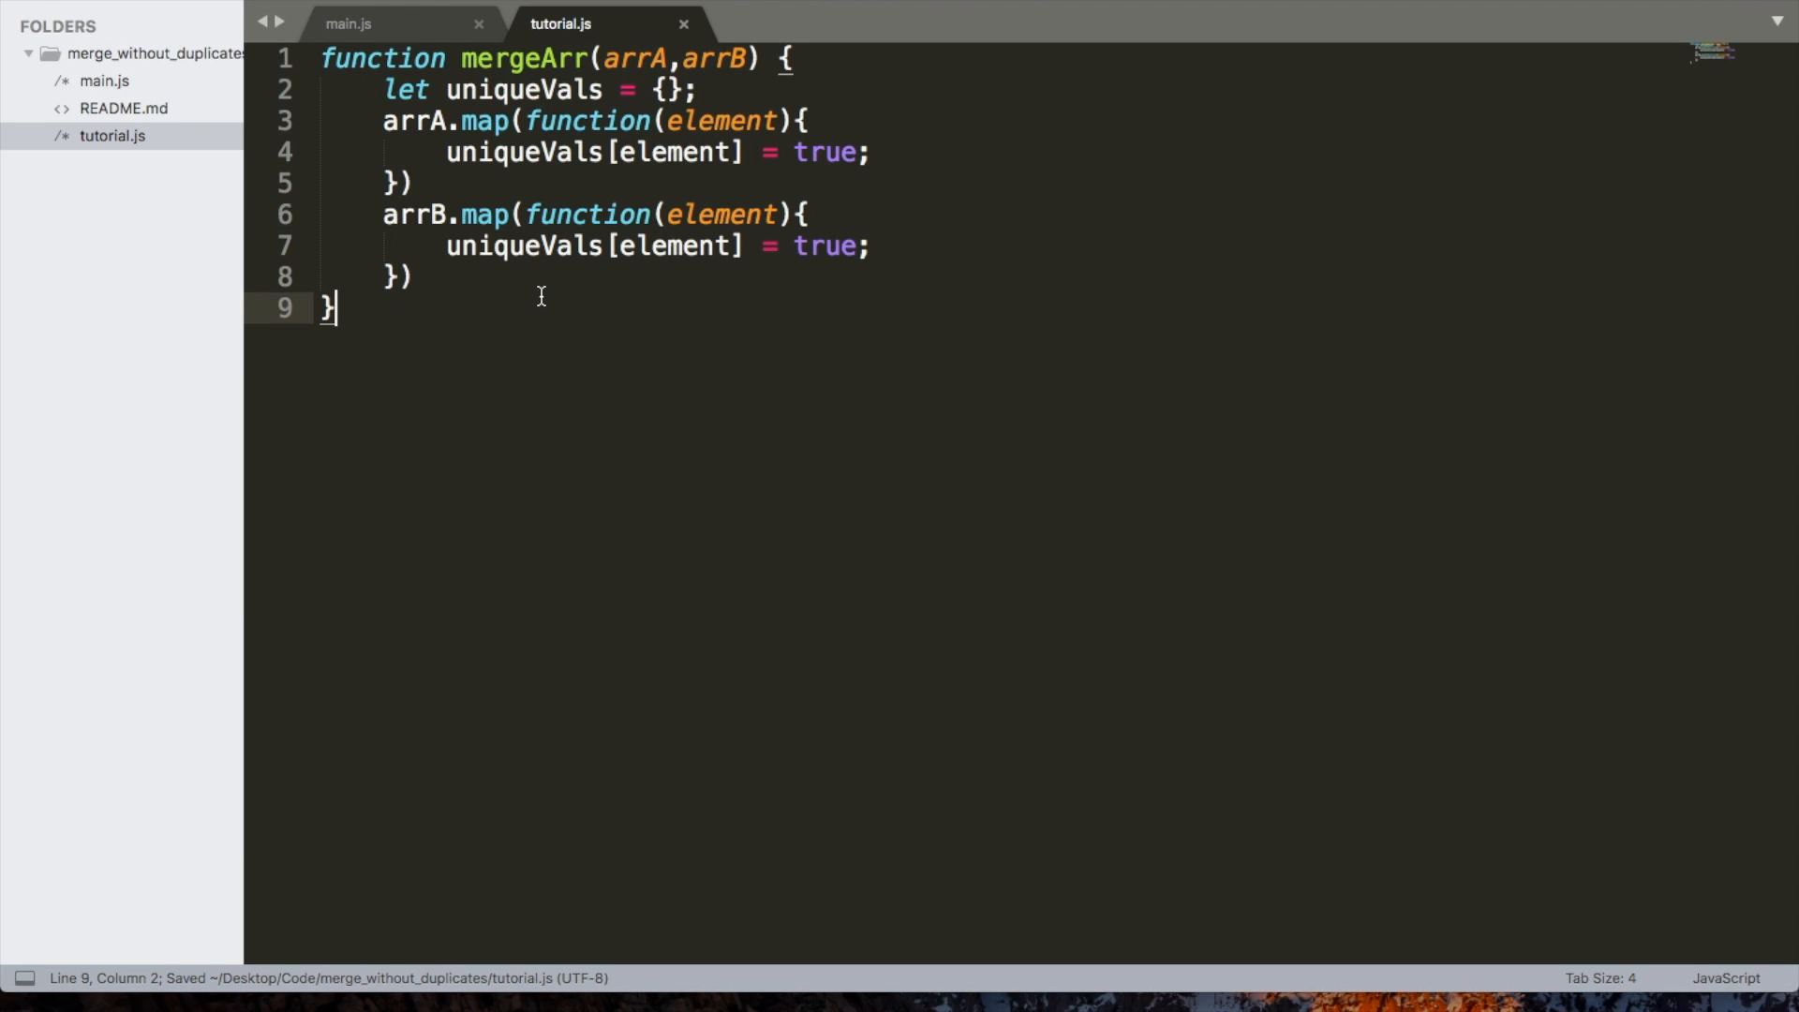
Add return Object.keys(uniqueVals) at the end of the mergeArr body
{"action": "left_click", "coordinate": [412, 276]}
{"action": "type", "text": "return"}
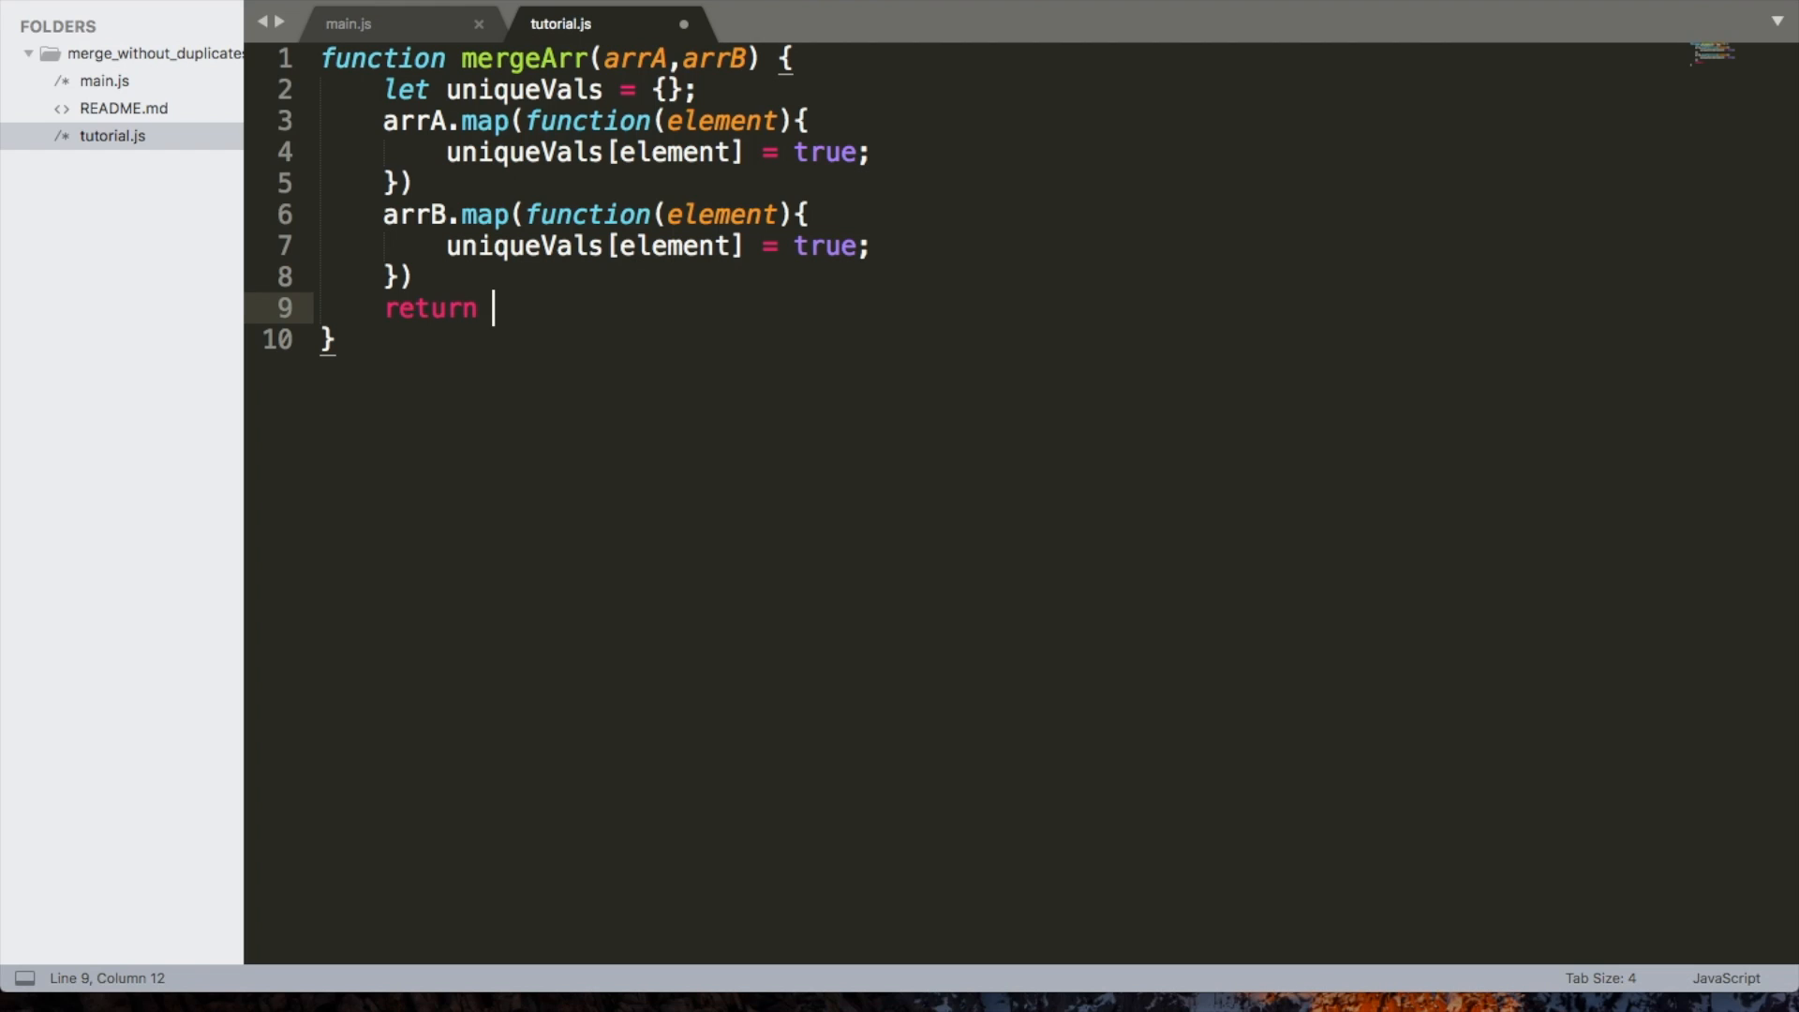
{"action": "type", "text": "0"}
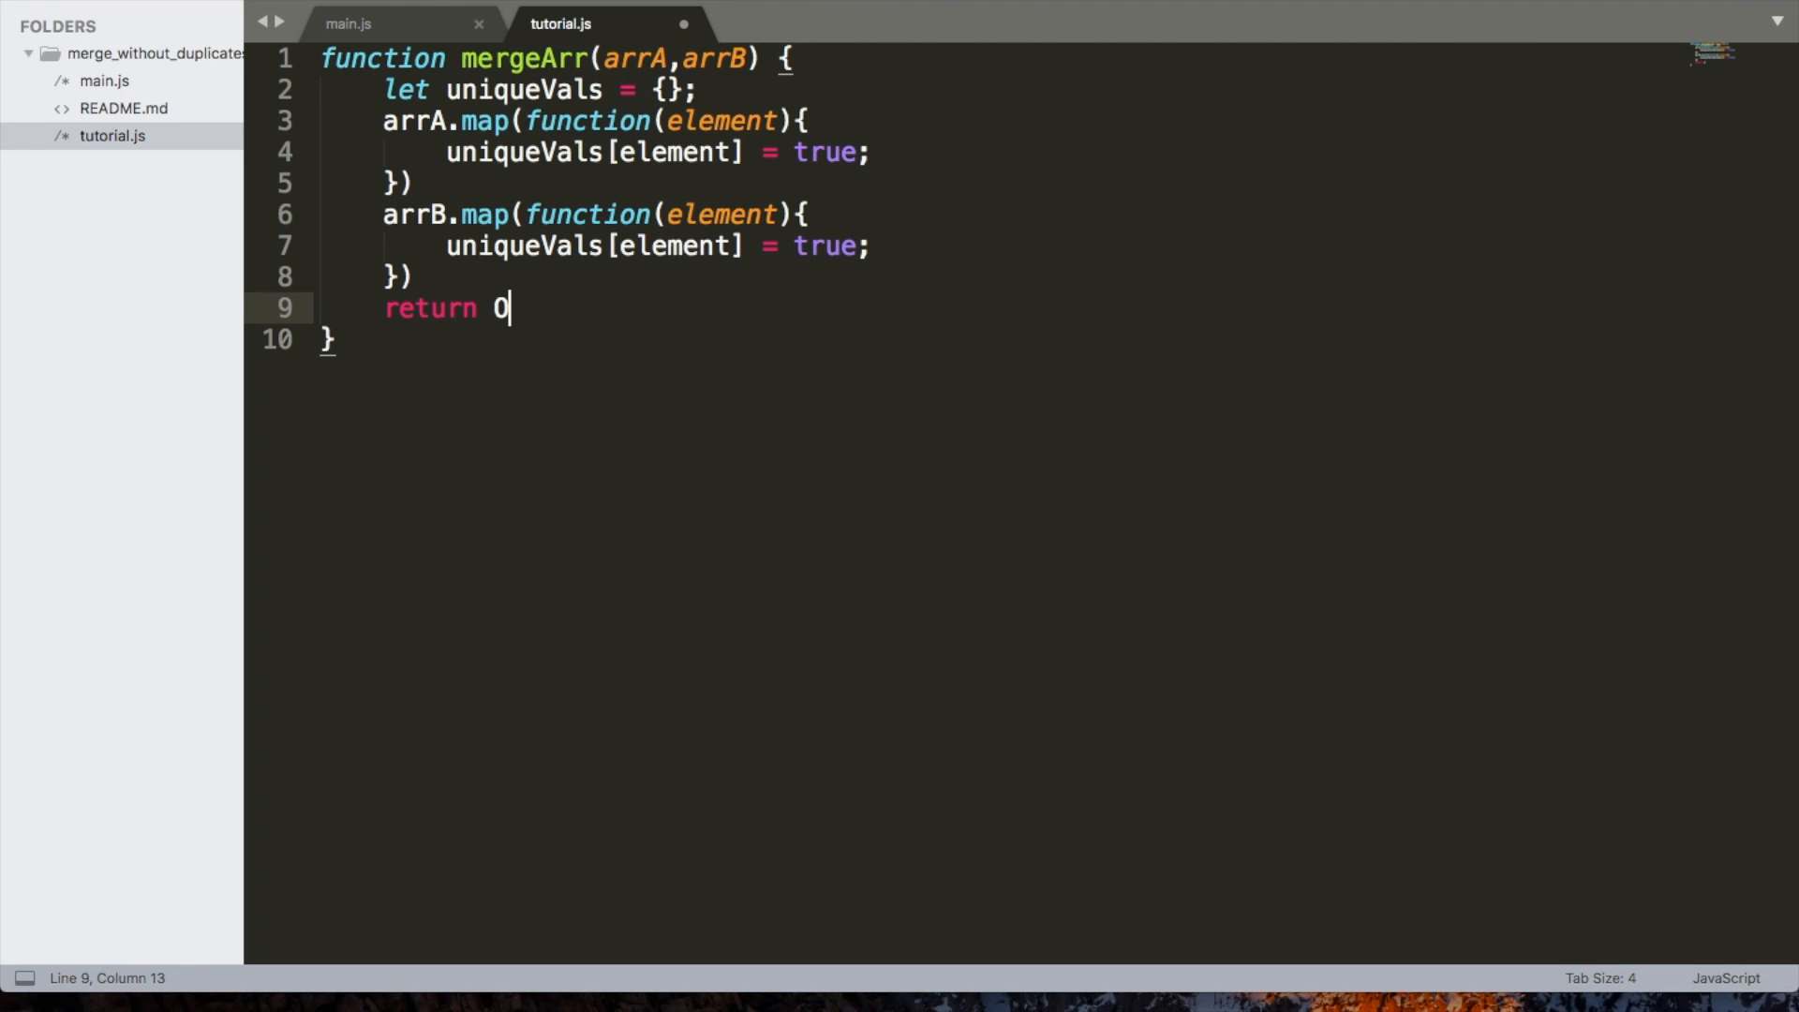
{"action": "type", "text": "bject.le"}
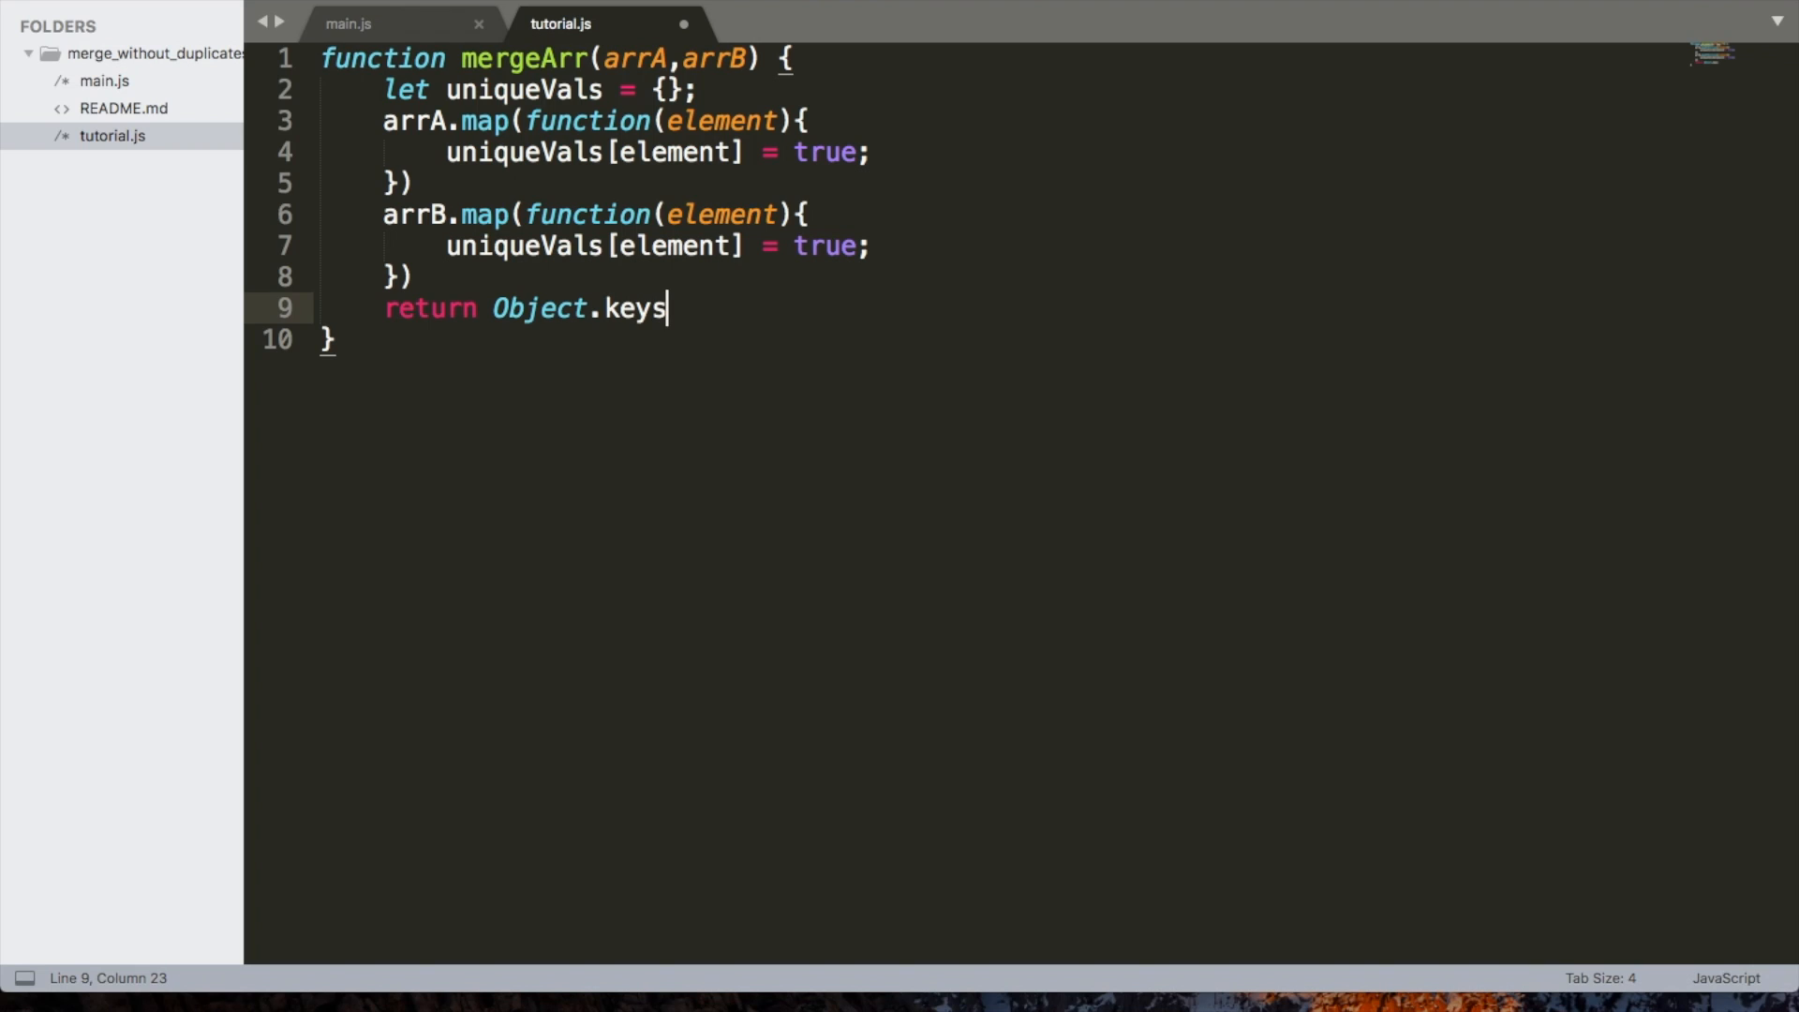
{"action": "type", "text": "(uniqueVals);"}
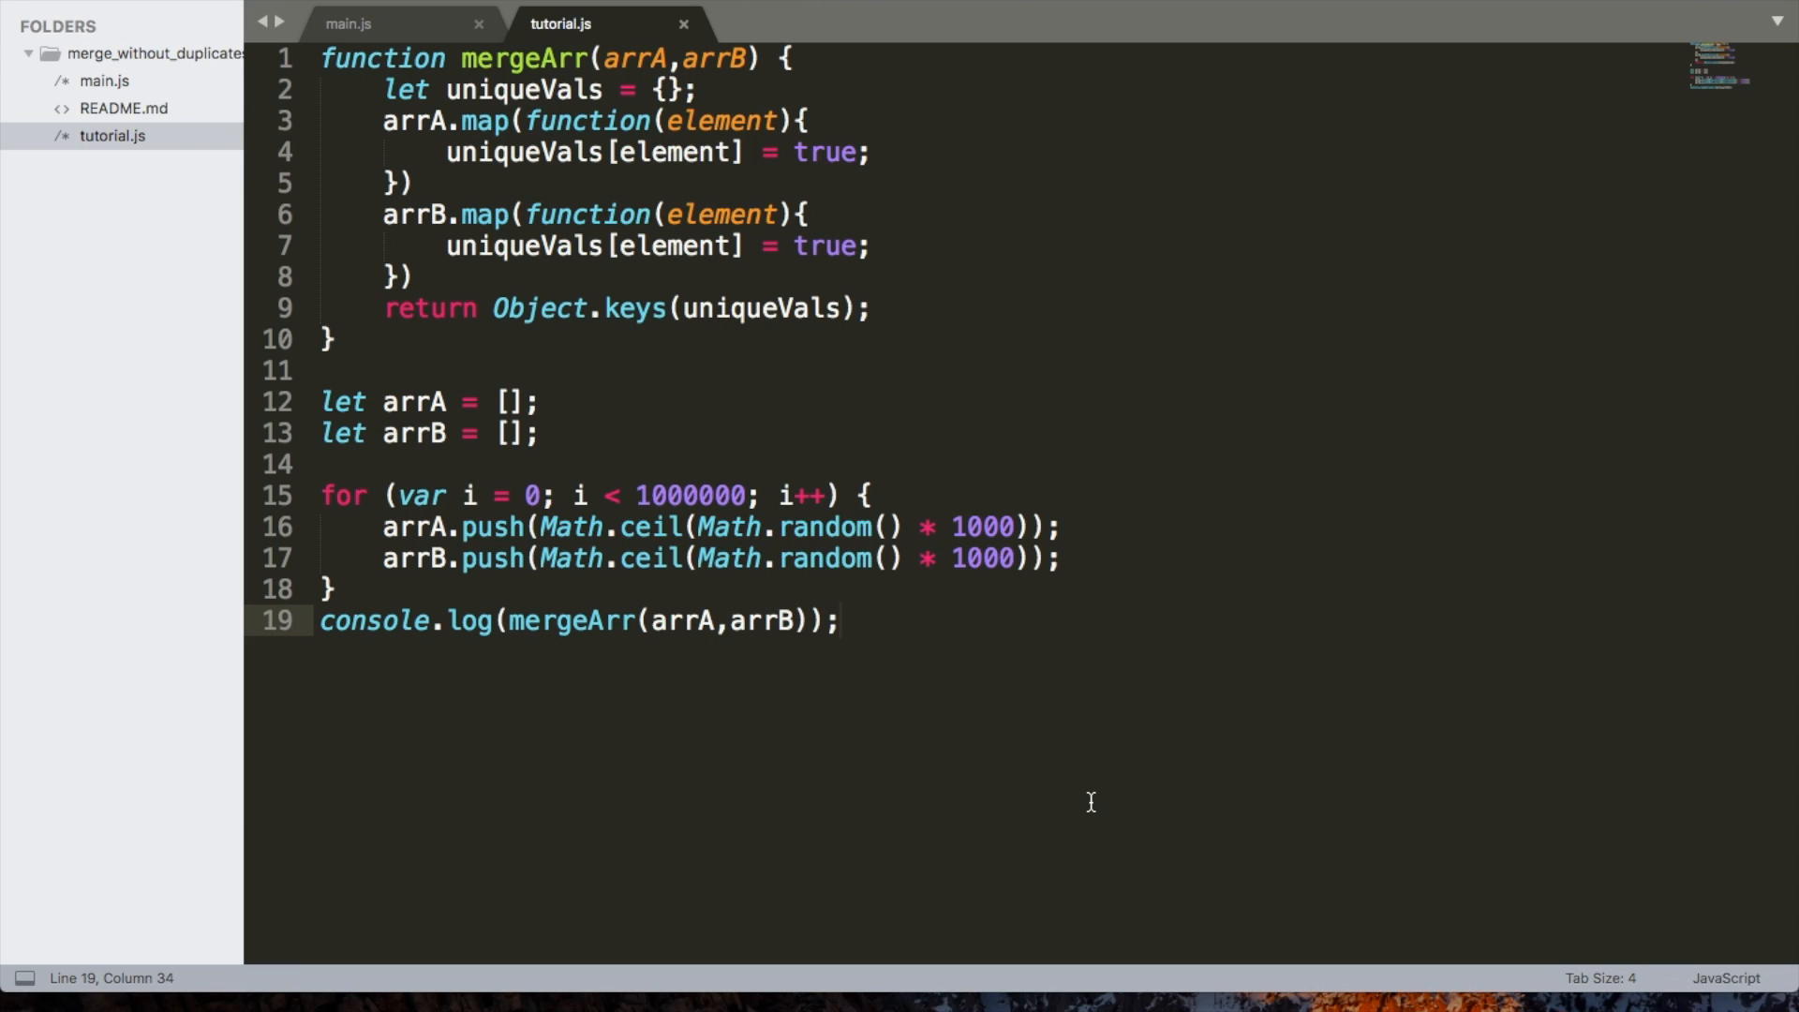
{"action": "mouse_move", "coordinate": [858, 540]}
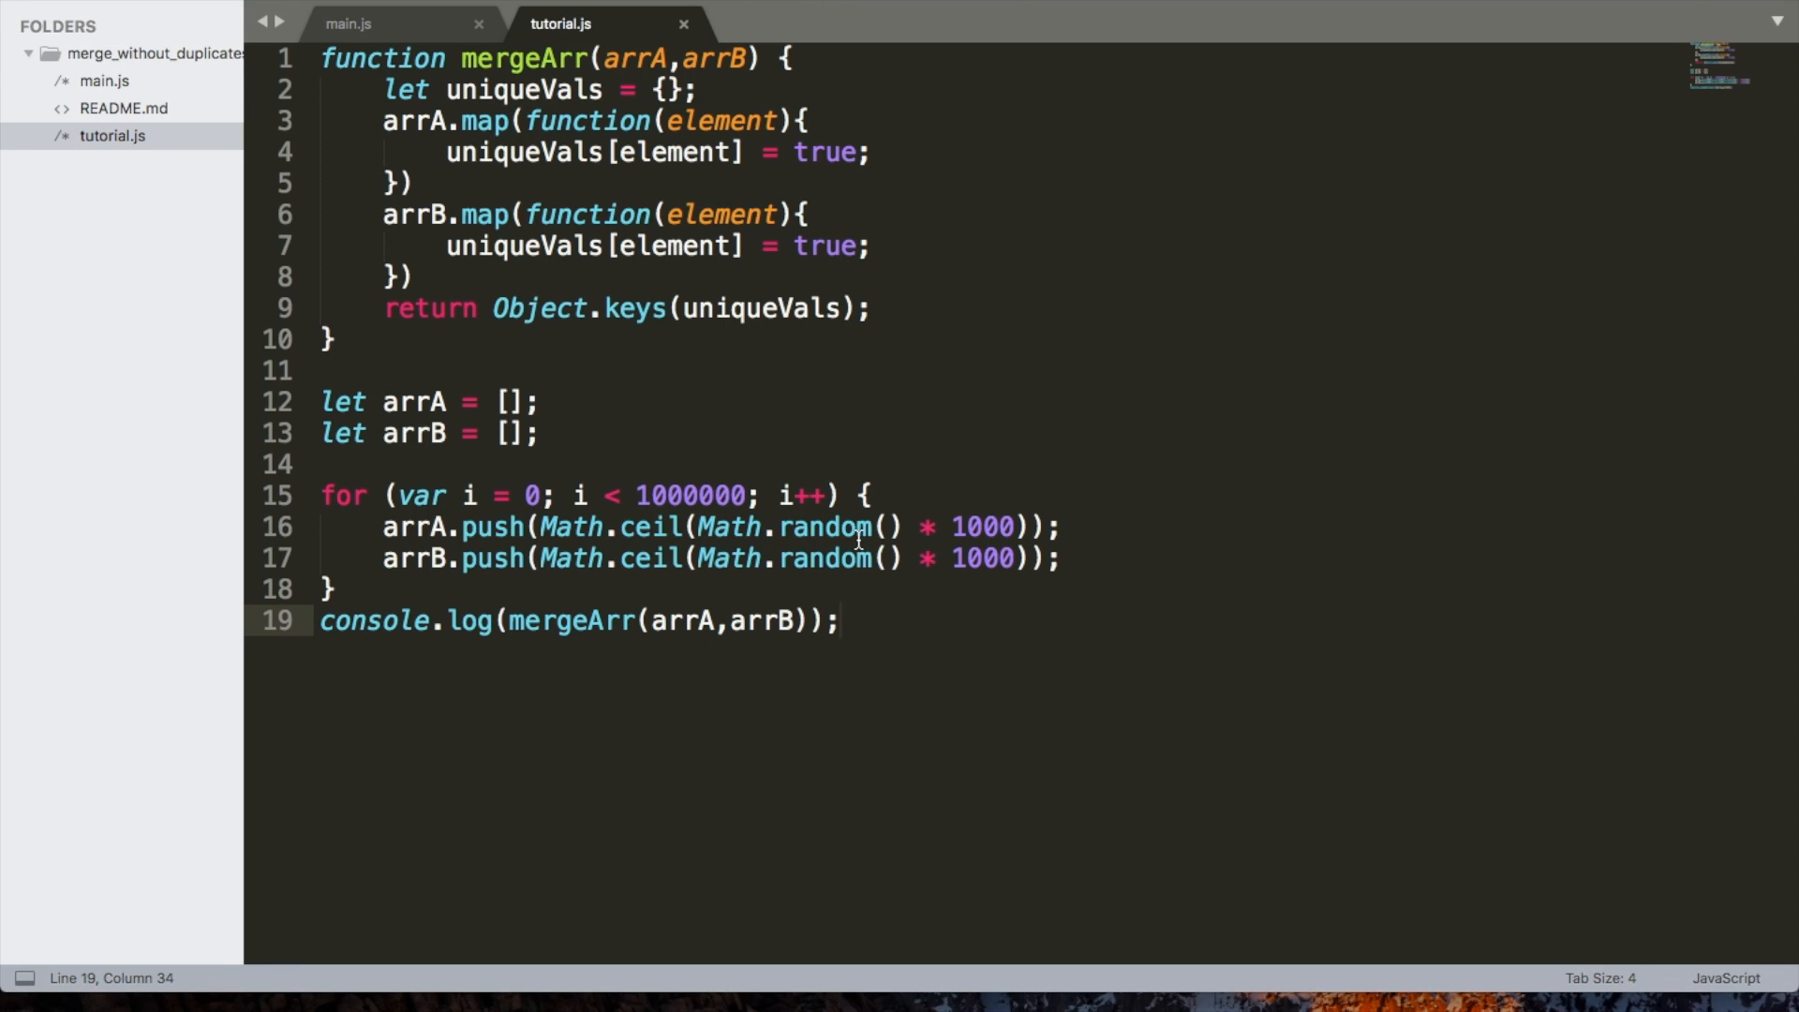
{"action": "mouse_move", "coordinate": [886, 176]}
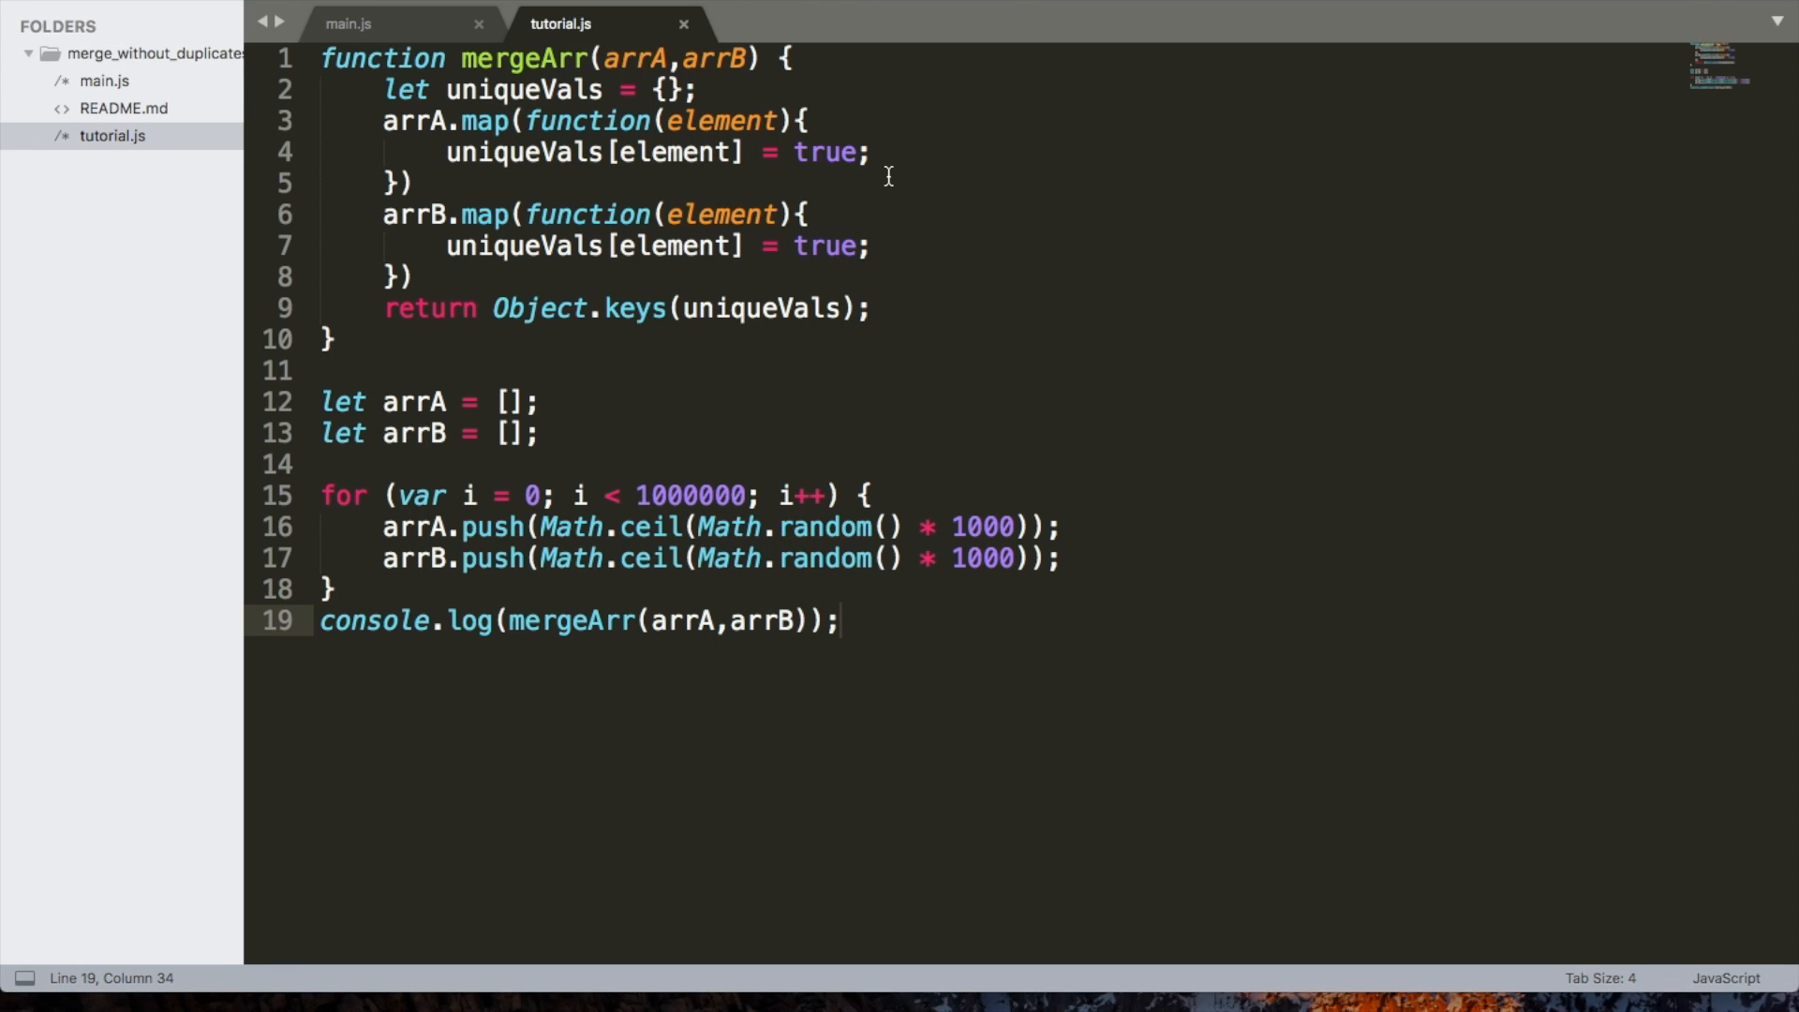
{"action": "mouse_move", "coordinate": [1157, 396]}
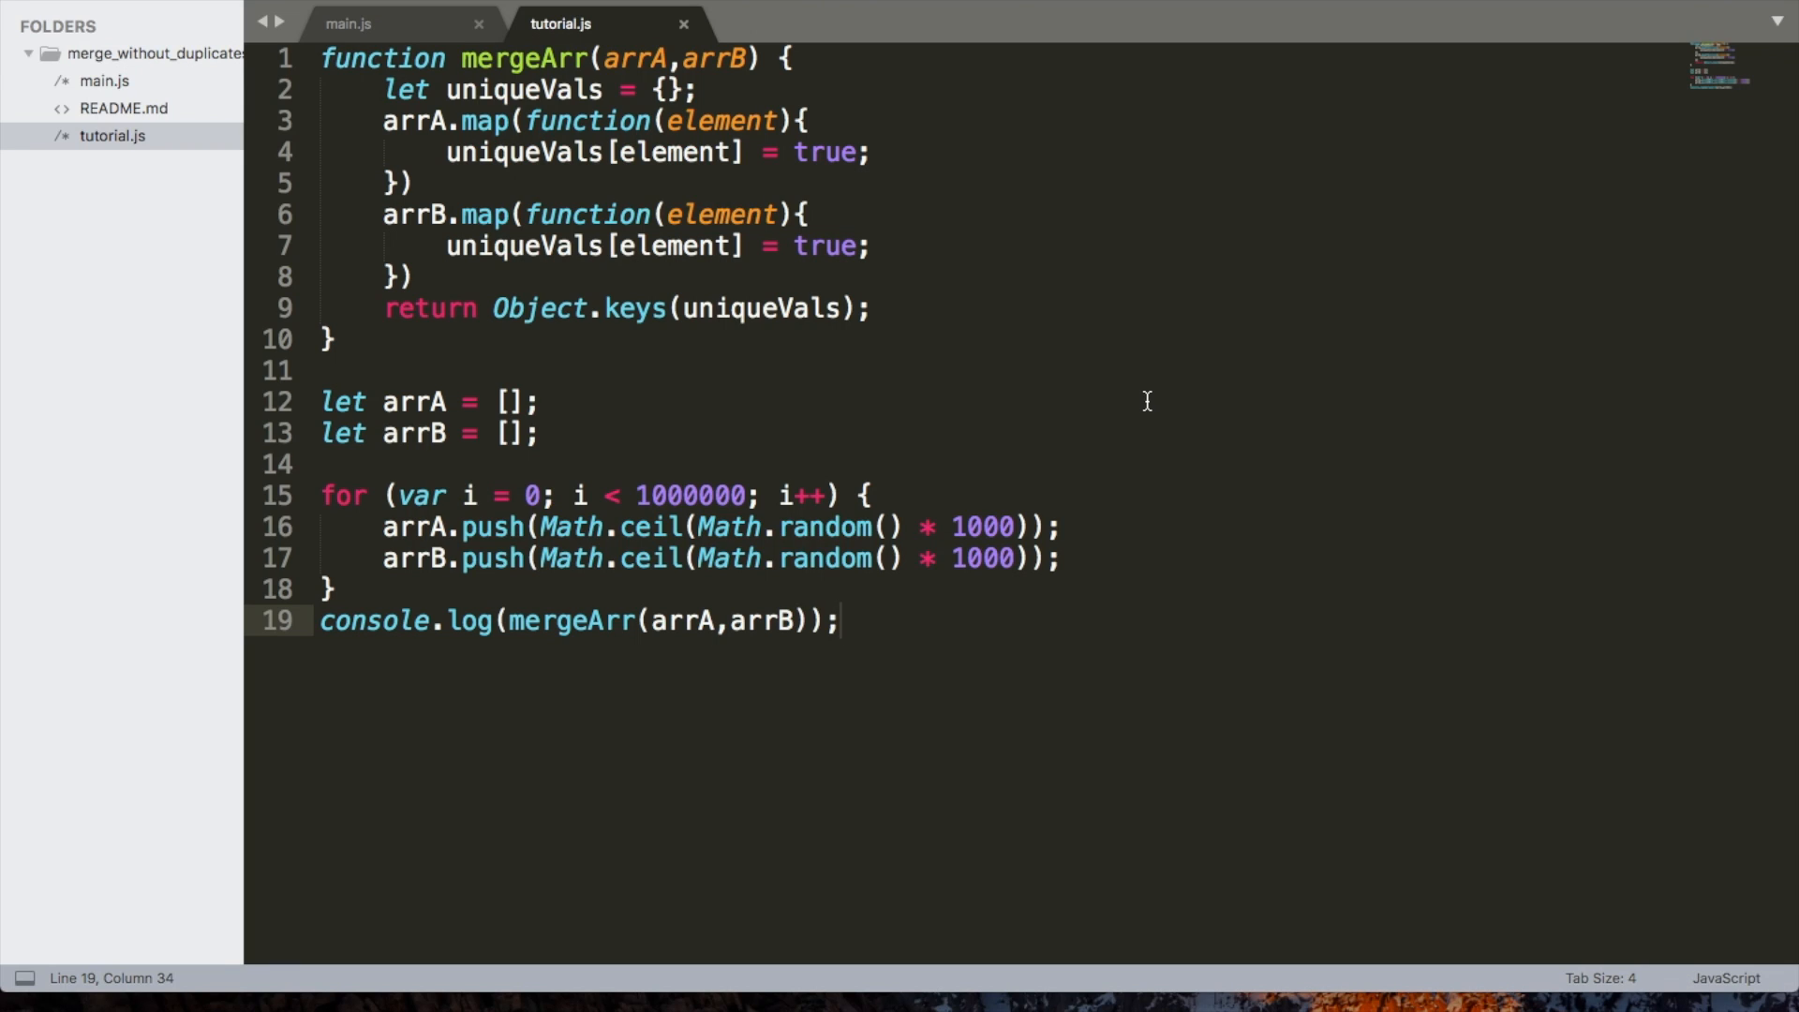
{"action": "mouse_move", "coordinate": [748, 993]}
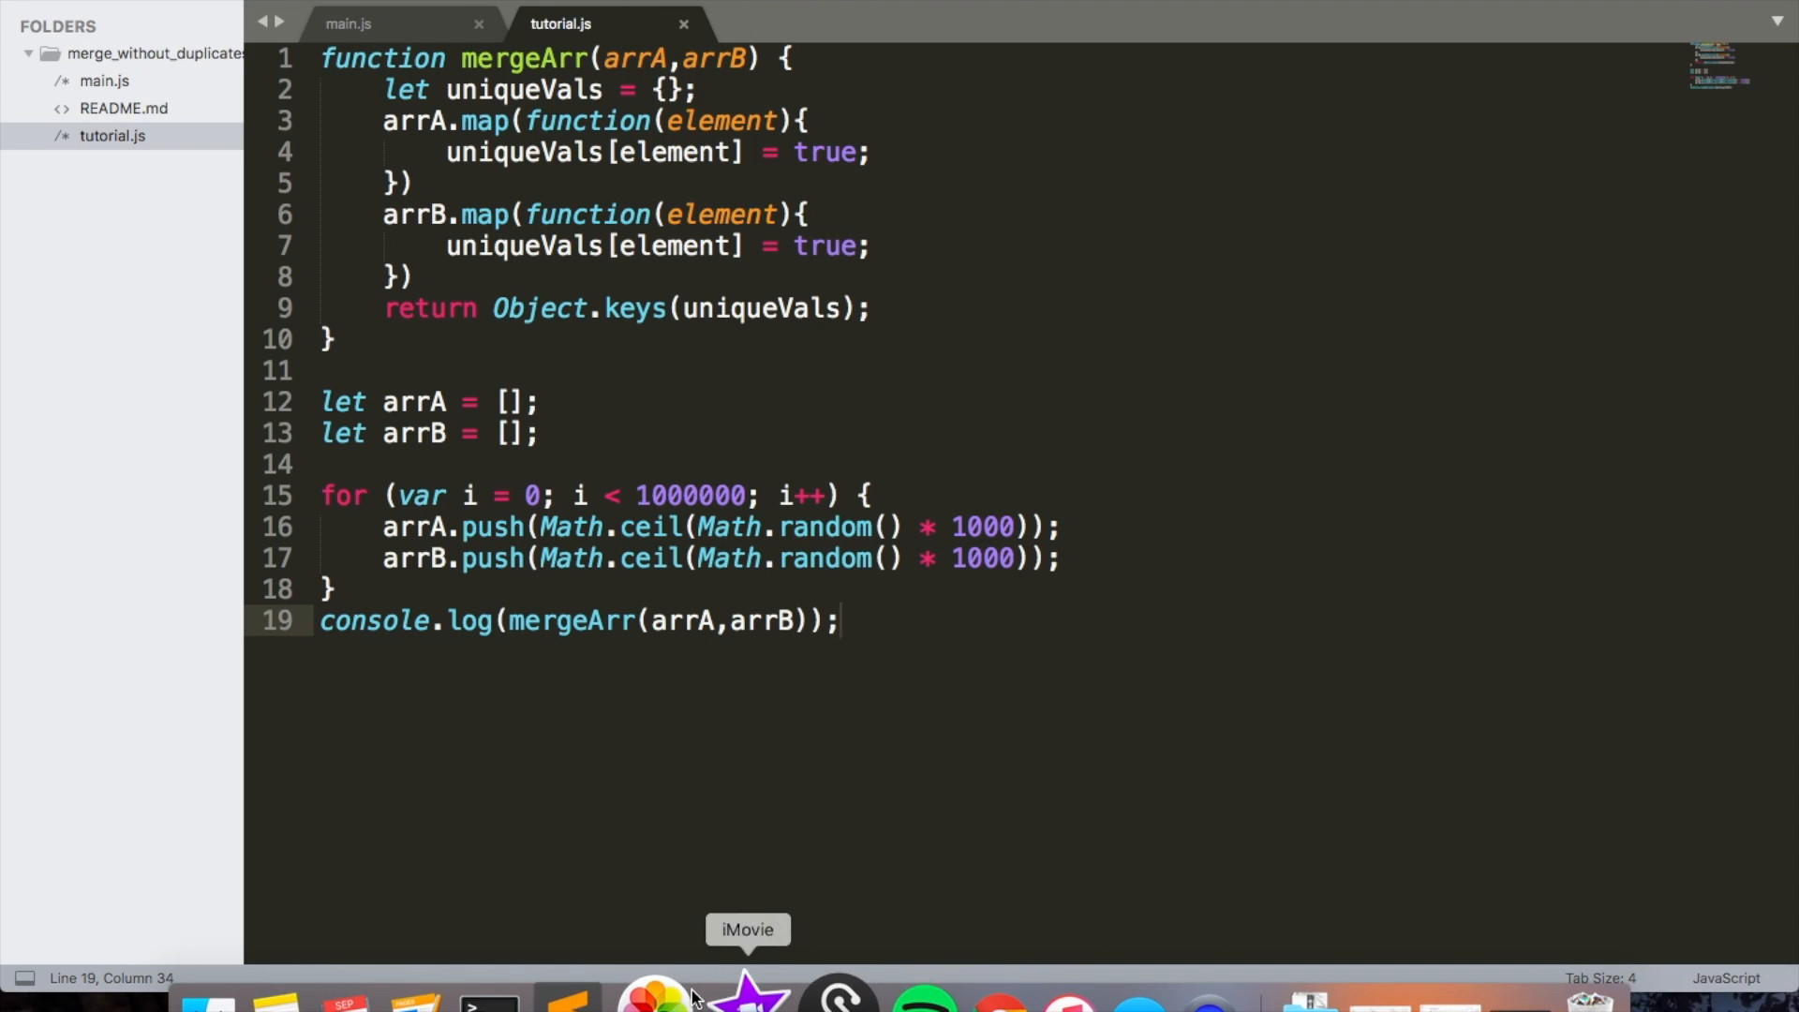
Switch to Terminal to run node tutorial.js and view the unique-value output
{"action": "left_click", "coordinate": [510, 999]}
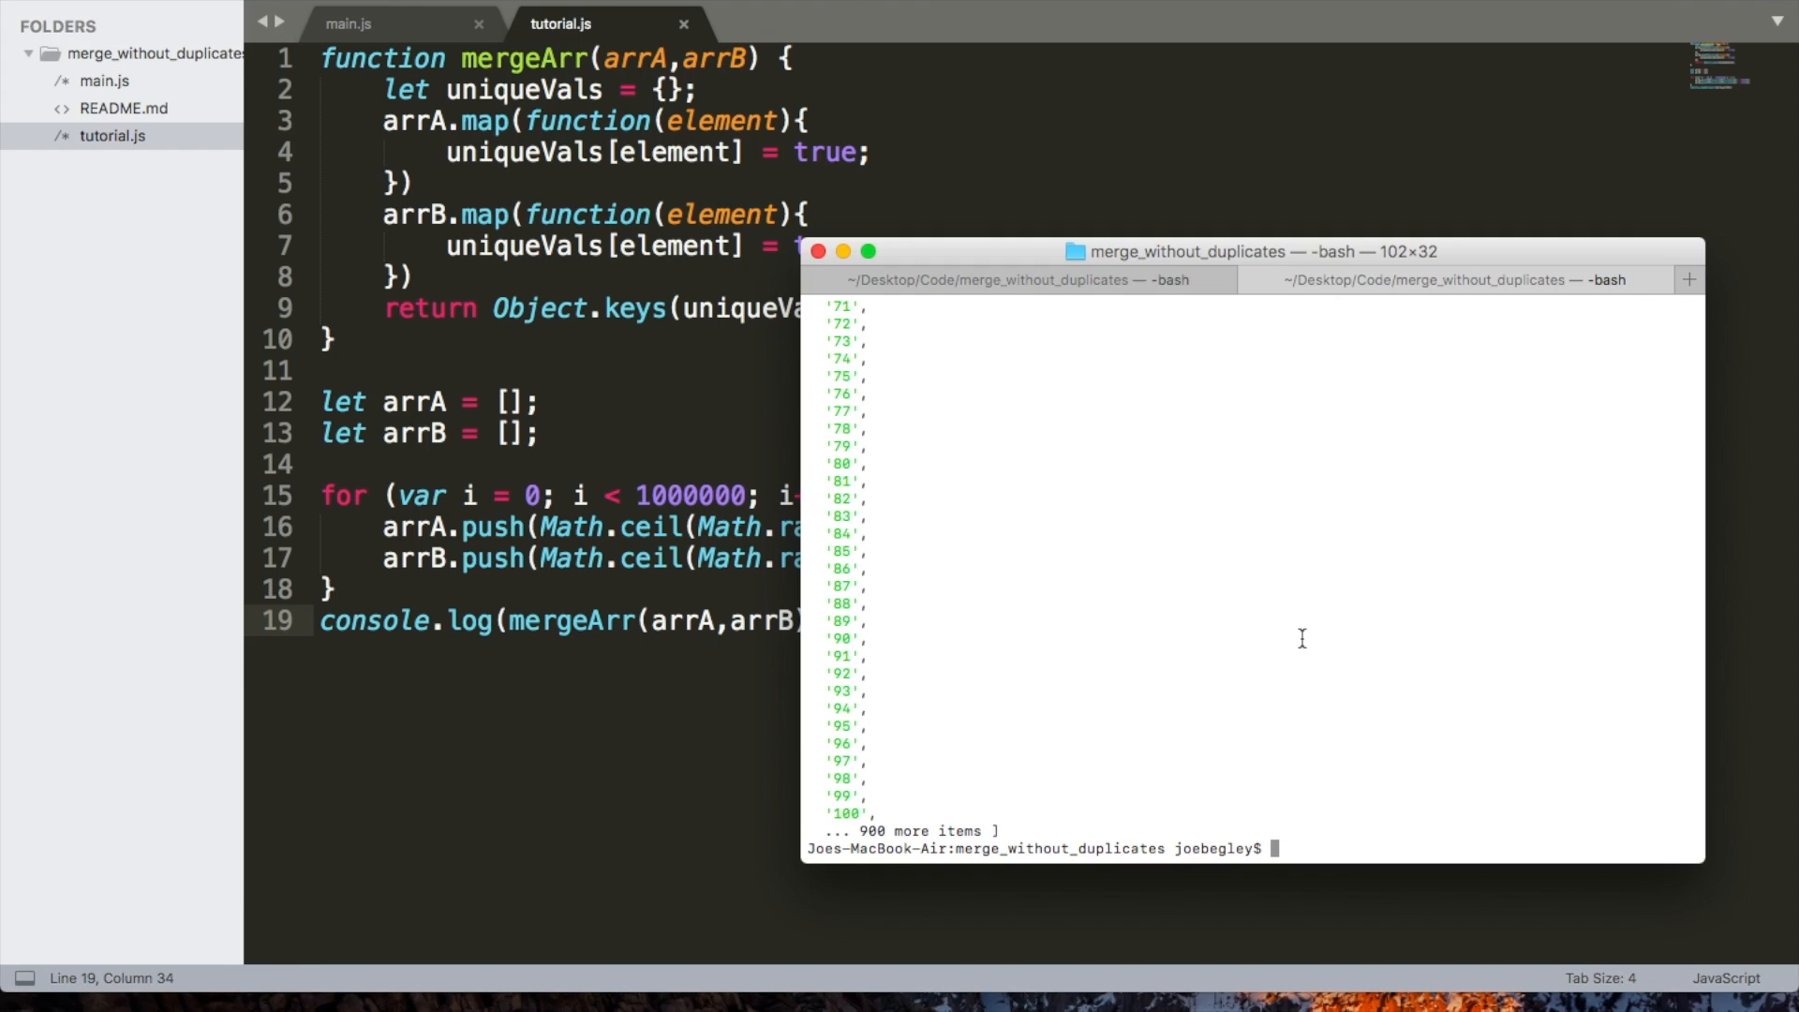
{"action": "mouse_move", "coordinate": [1201, 612]}
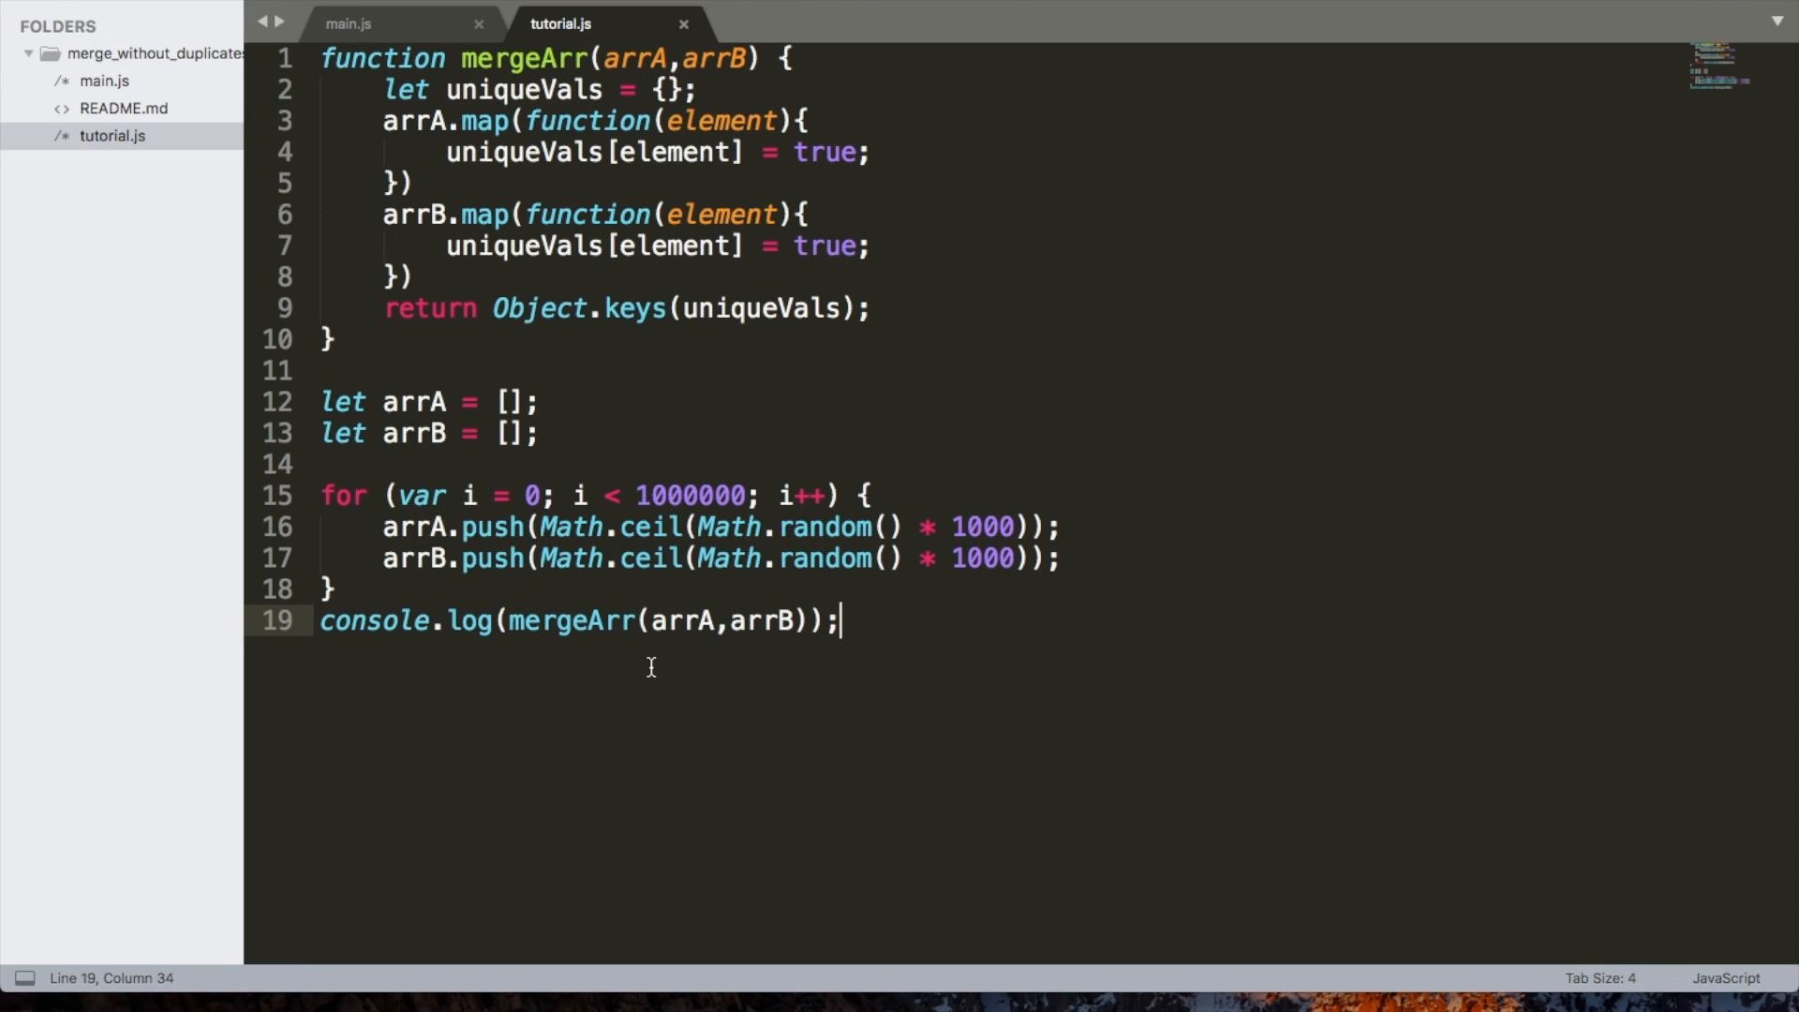
{"action": "mouse_move", "coordinate": [725, 646]}
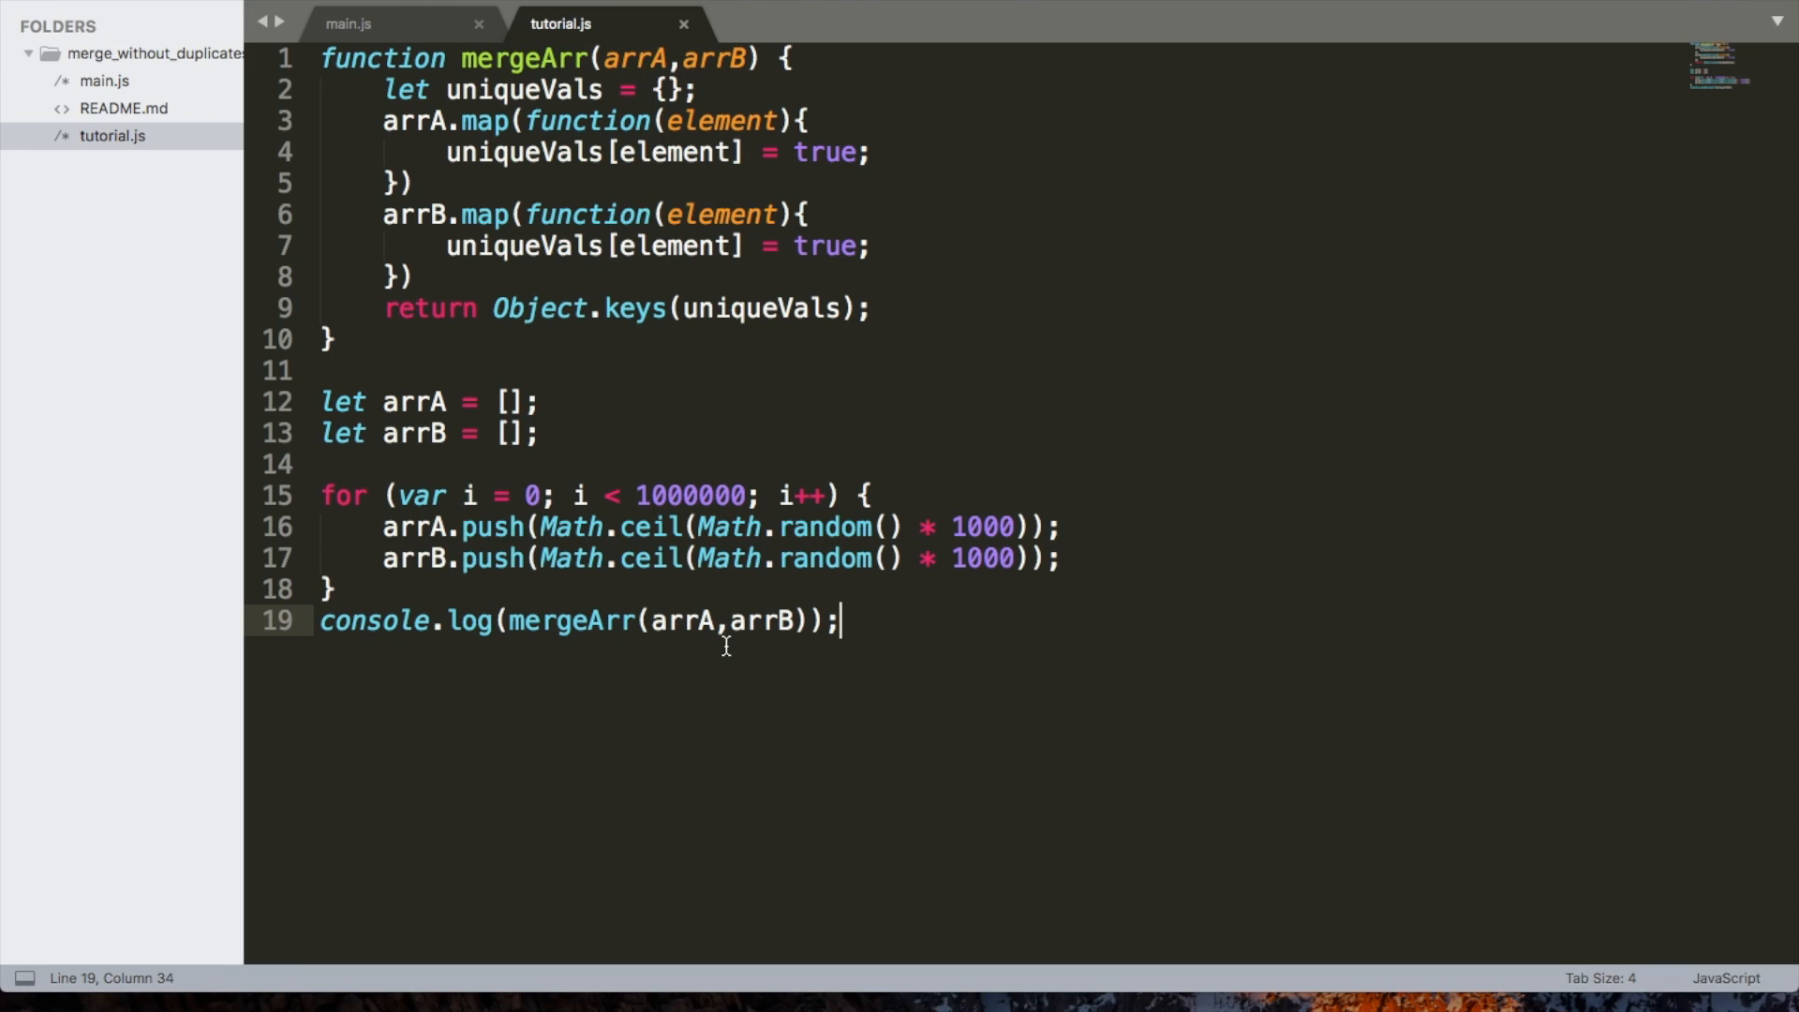